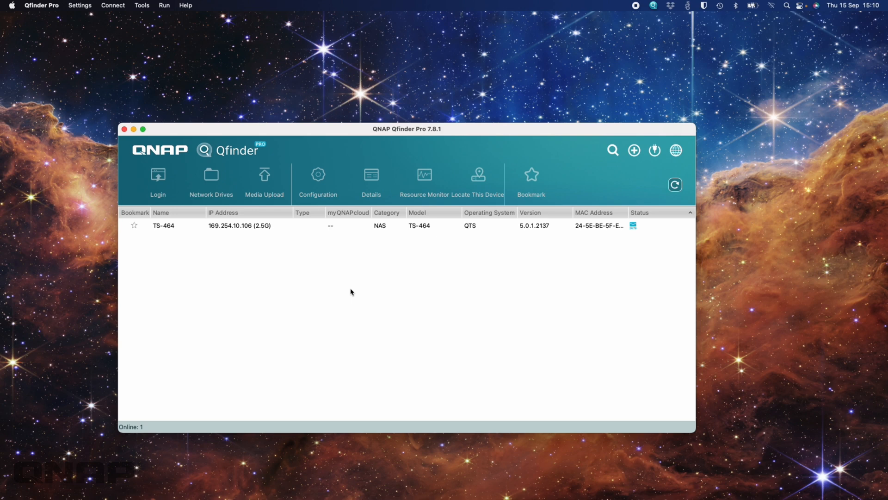
mouse_move(372, 187)
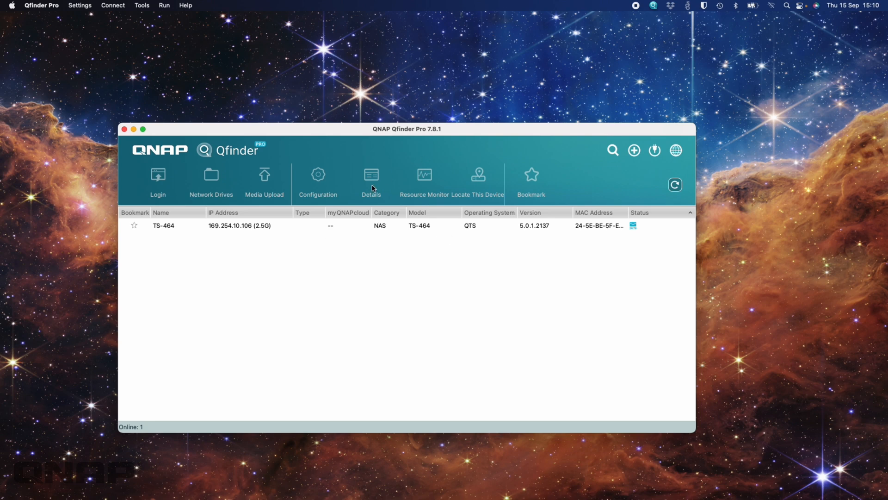
mouse_move(370, 201)
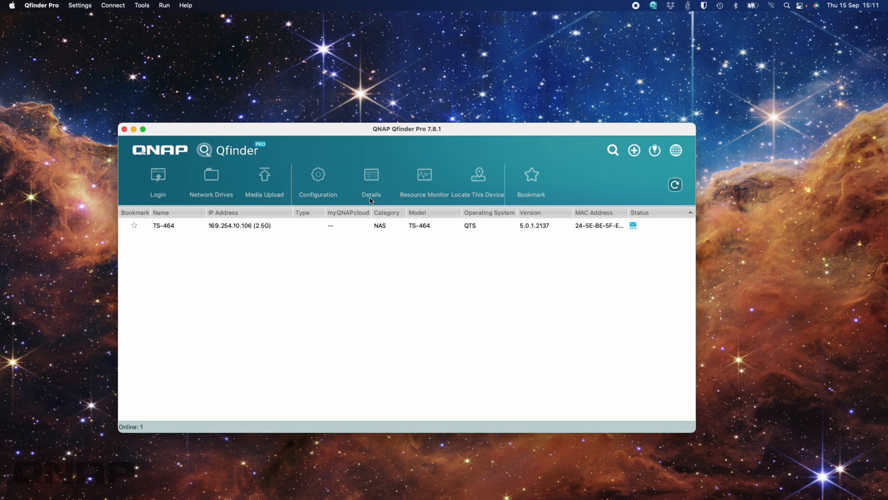
mouse_move(324, 282)
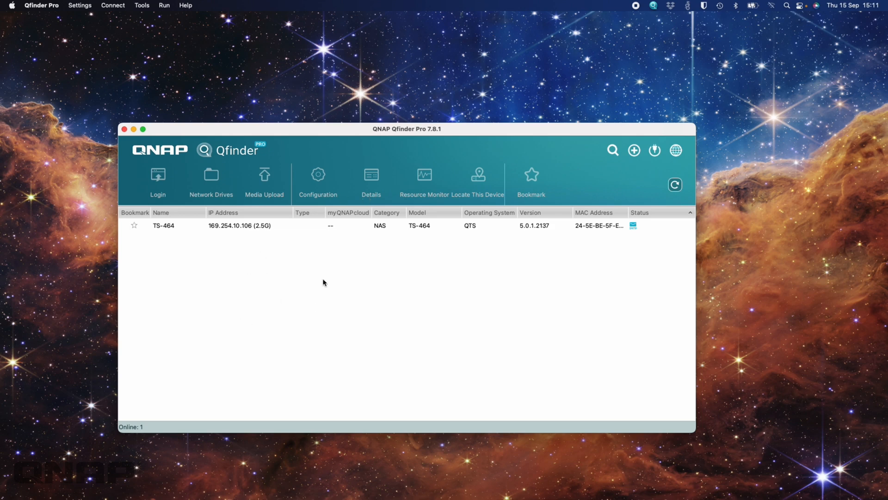
mouse_move(292, 288)
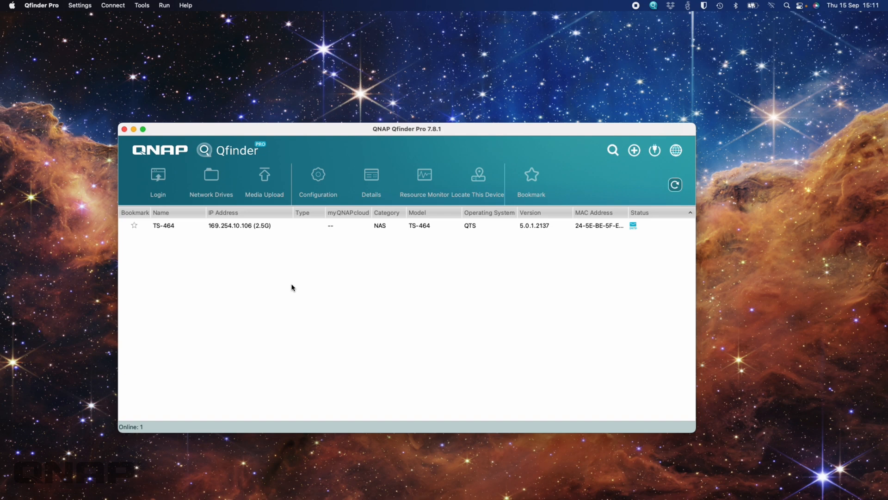
mouse_move(332, 312)
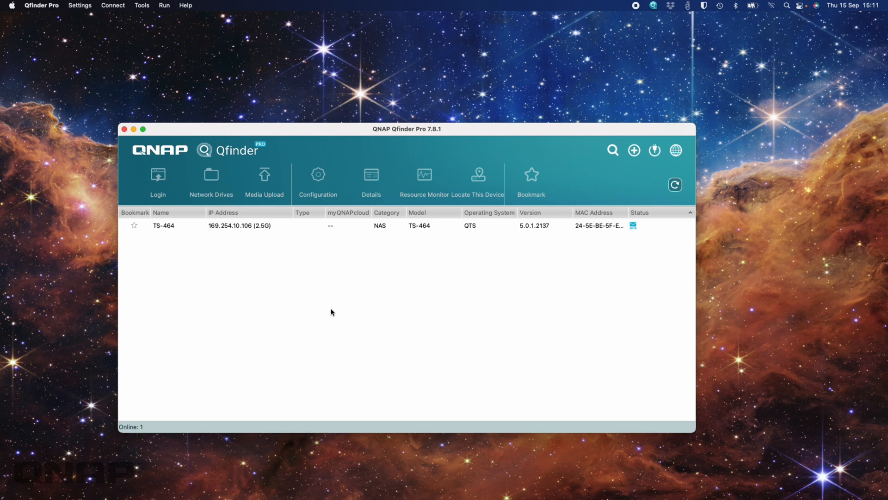
mouse_move(328, 447)
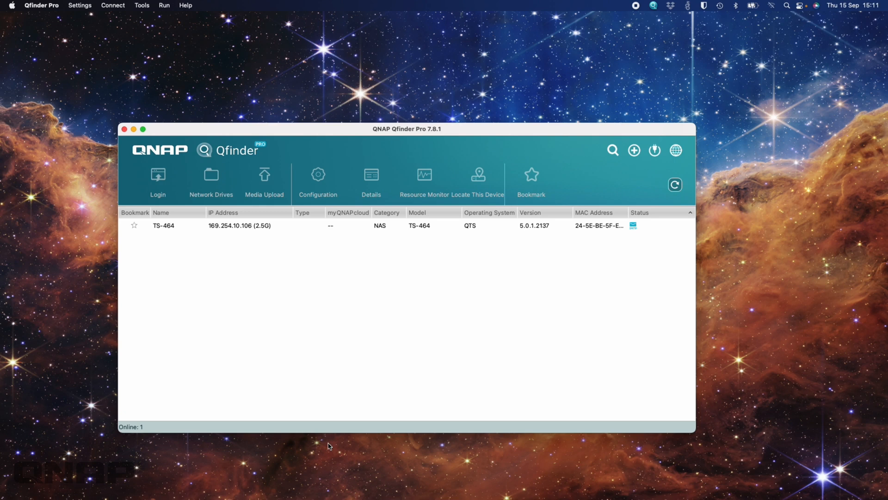
mouse_move(251, 379)
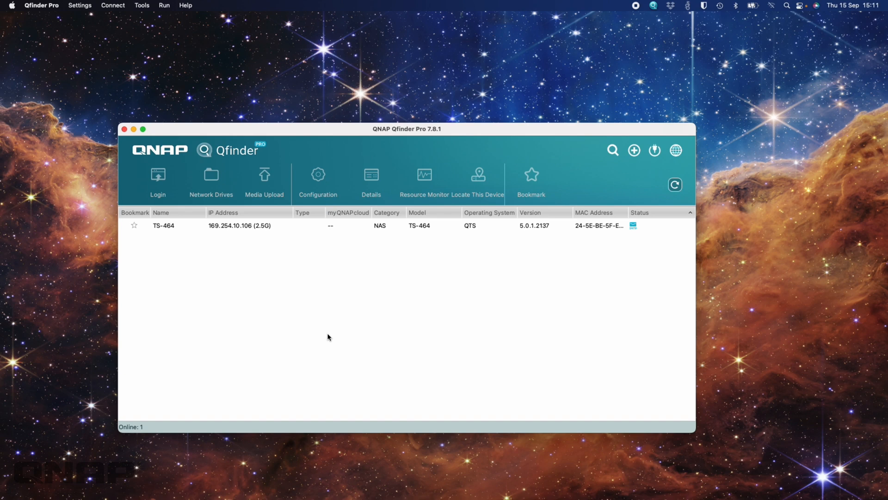
mouse_move(390, 246)
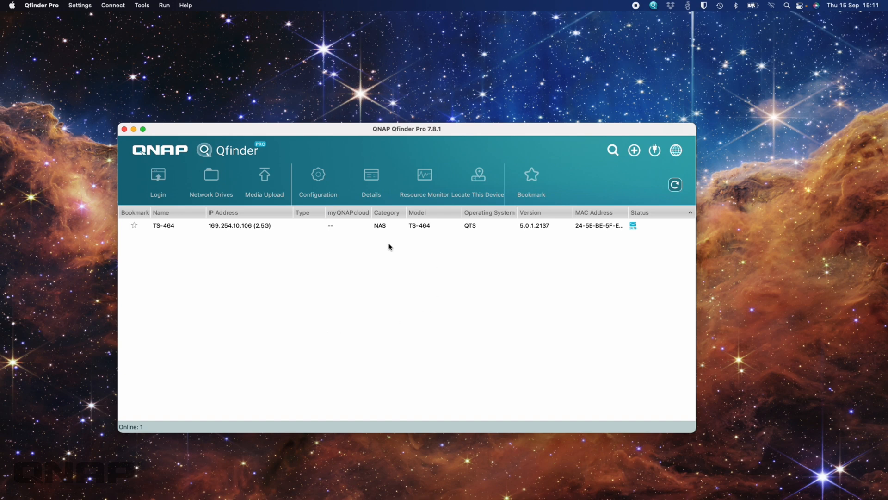
mouse_move(188, 241)
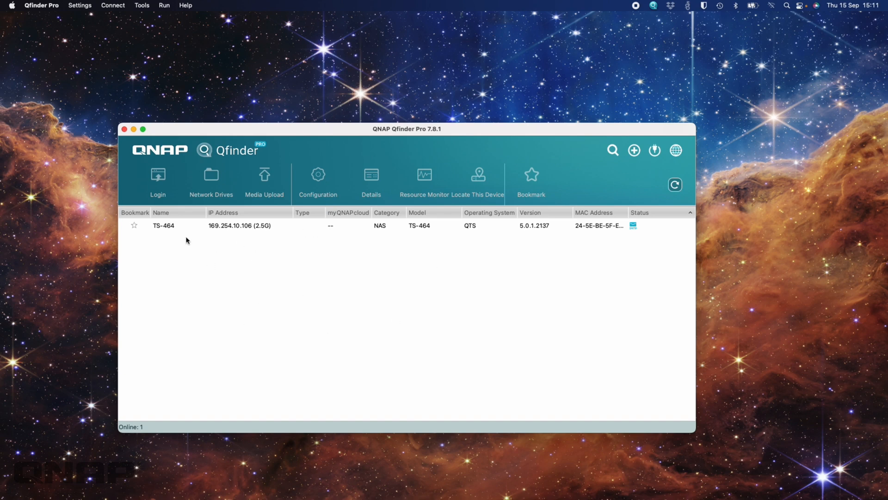
mouse_move(218, 244)
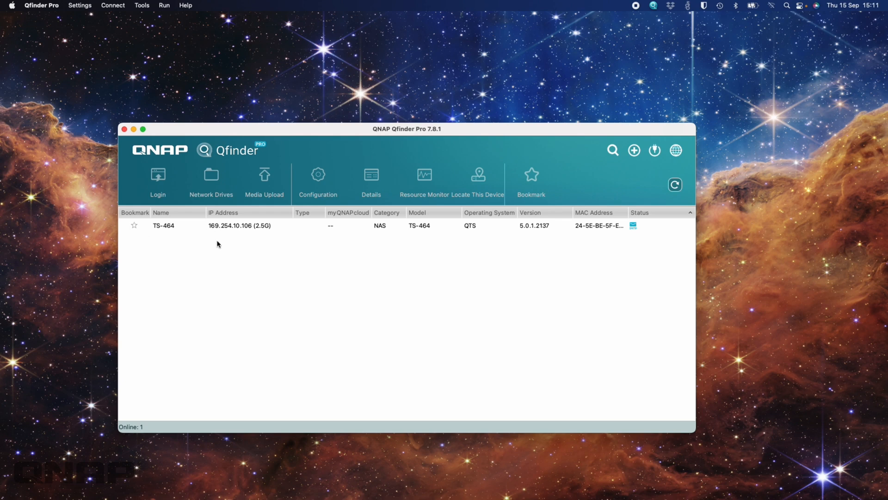
mouse_move(266, 238)
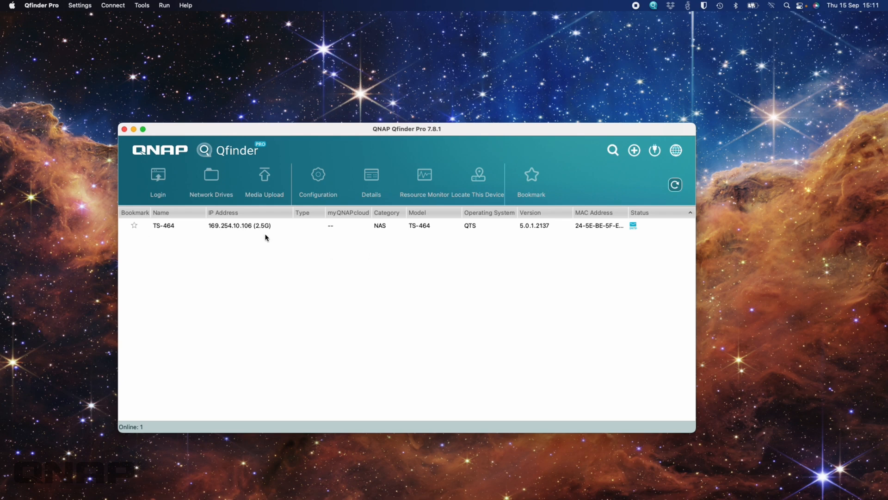
mouse_move(242, 234)
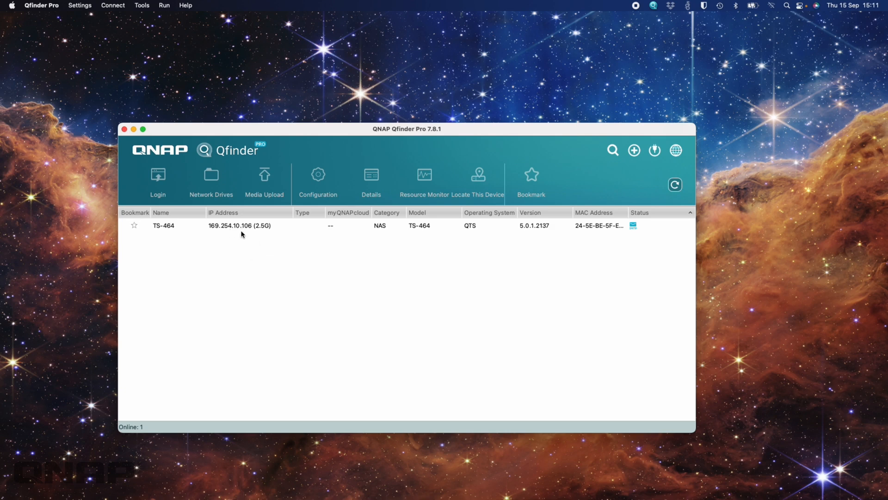
mouse_move(245, 236)
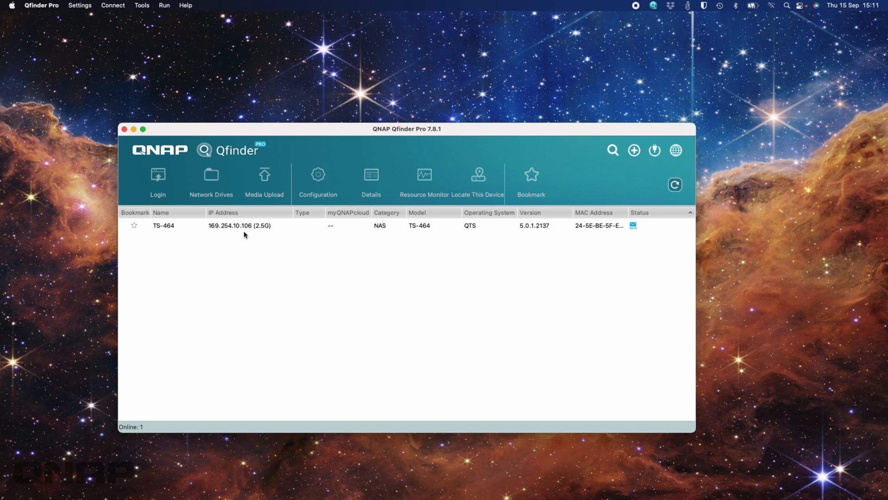
mouse_move(267, 234)
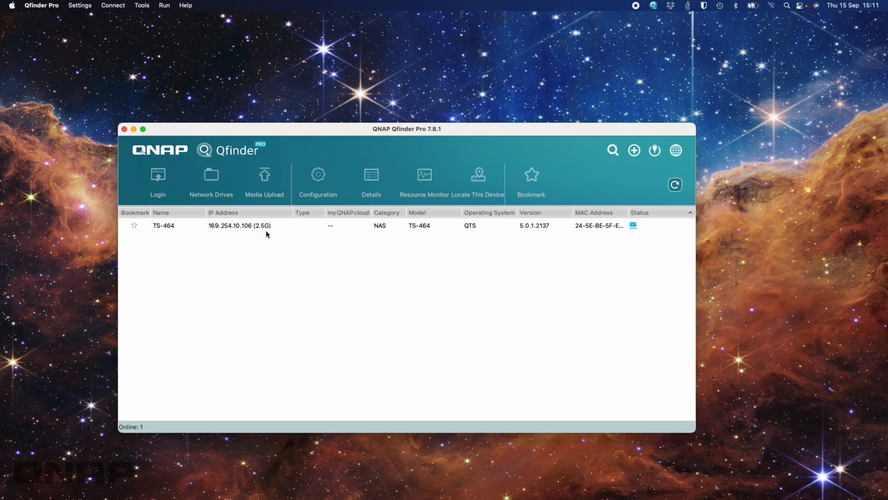
mouse_move(288, 257)
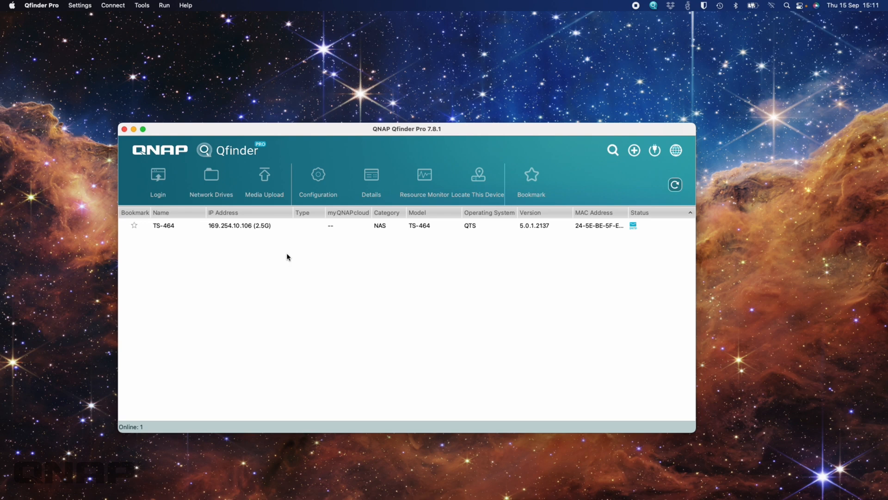
mouse_move(279, 433)
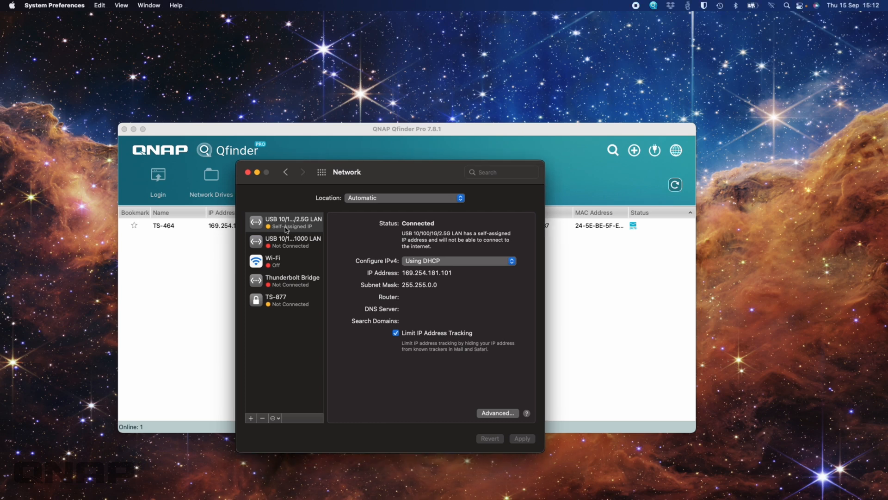
Select the USB 2.5G LAN adapter to show its self-assigned 169.254.181.101 address
click(288, 222)
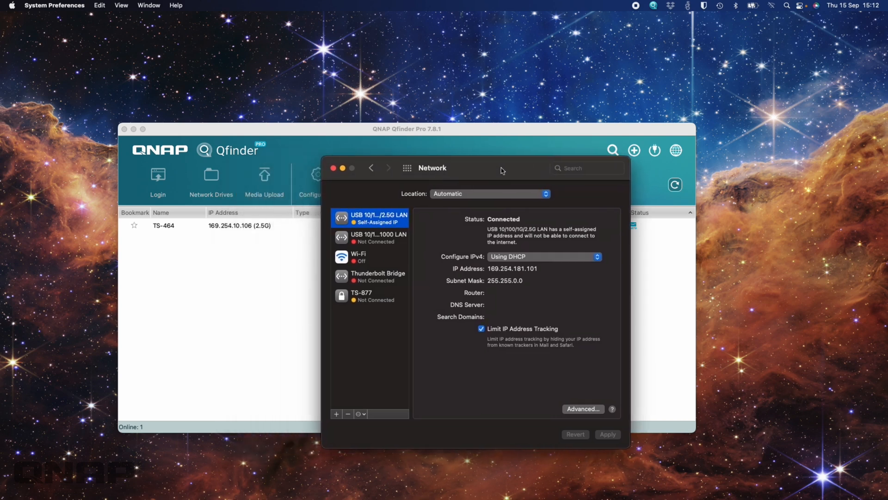
mouse_move(473, 277)
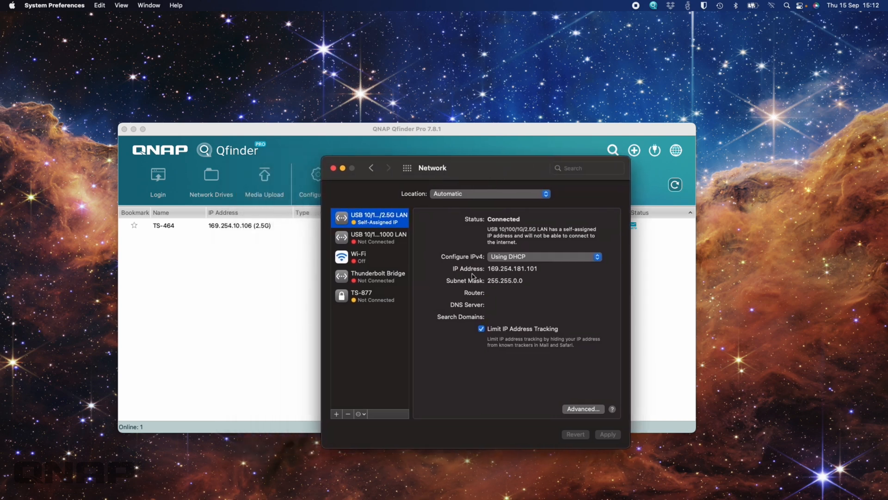
mouse_move(176, 245)
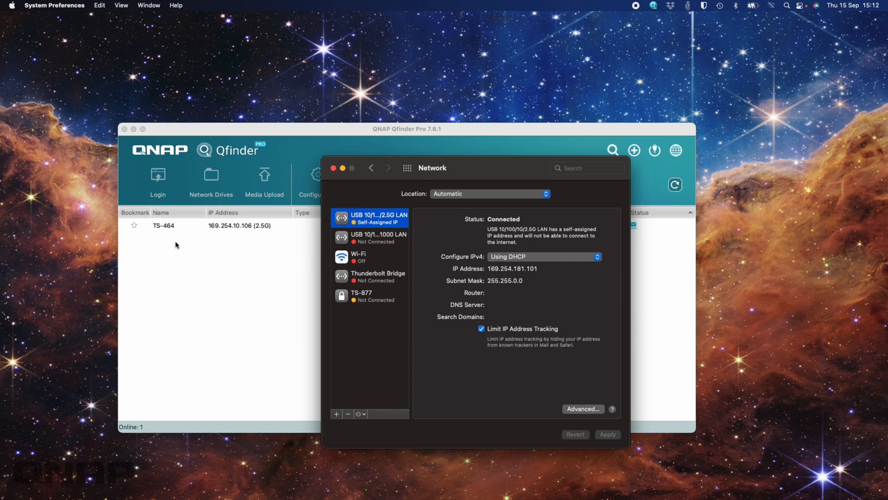
mouse_move(212, 232)
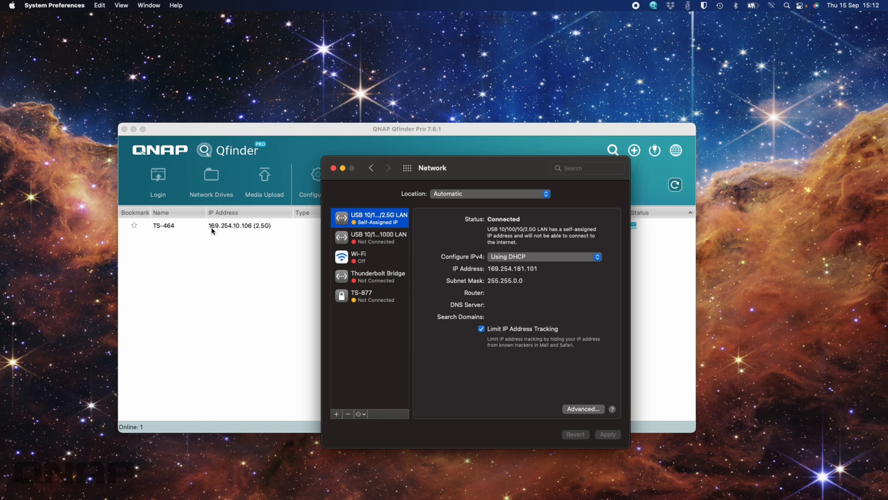
mouse_move(232, 230)
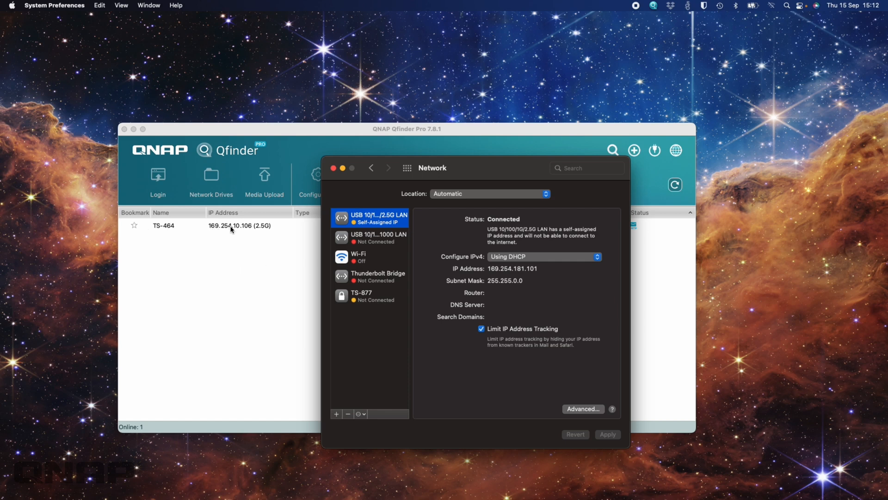
mouse_move(525, 315)
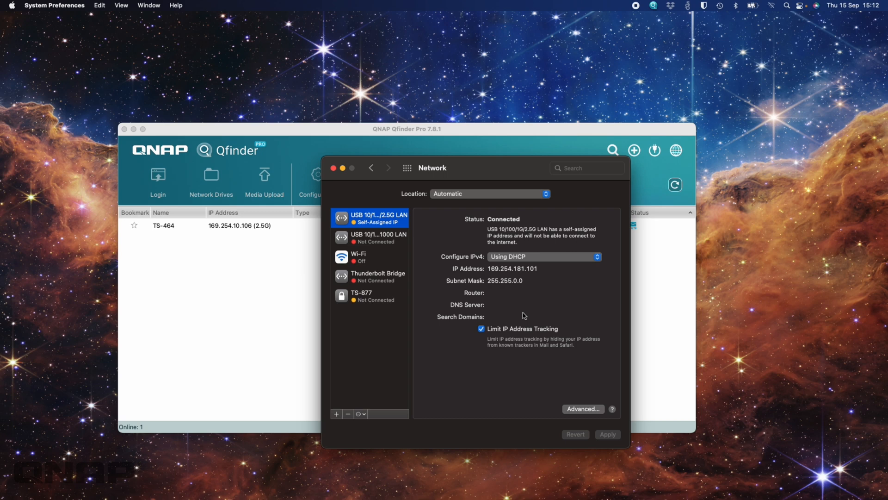
mouse_move(504, 286)
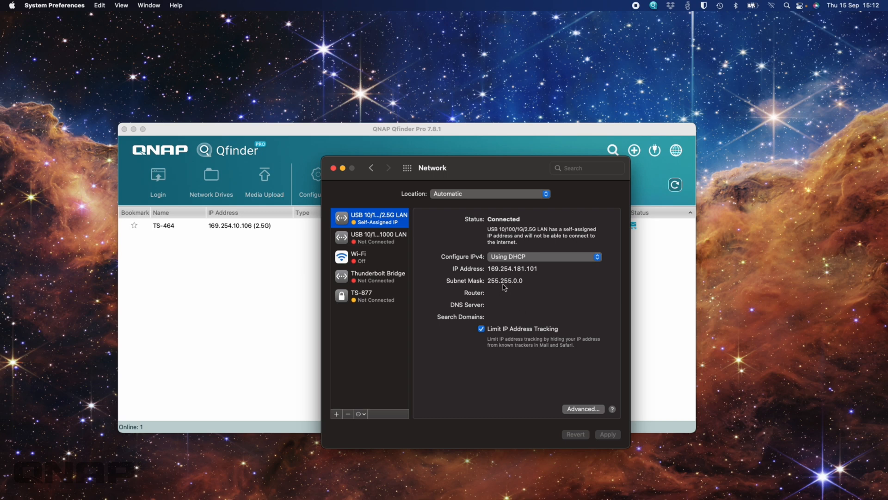
mouse_move(489, 288)
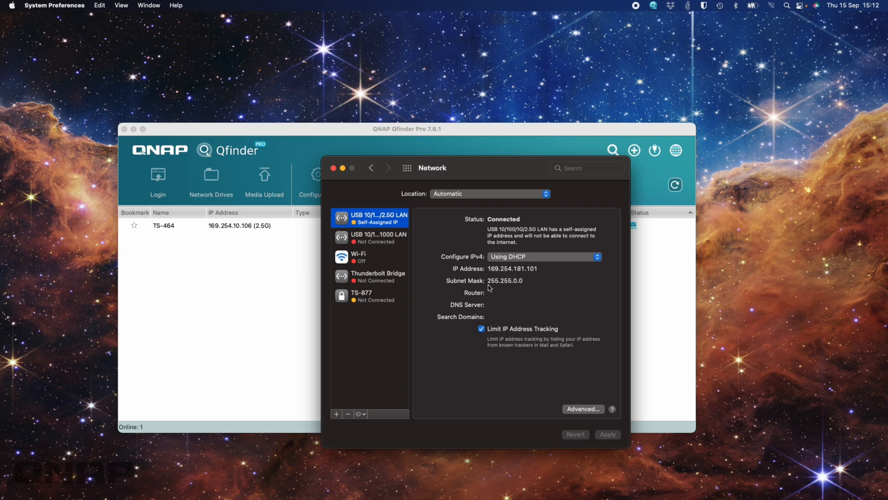
mouse_move(531, 282)
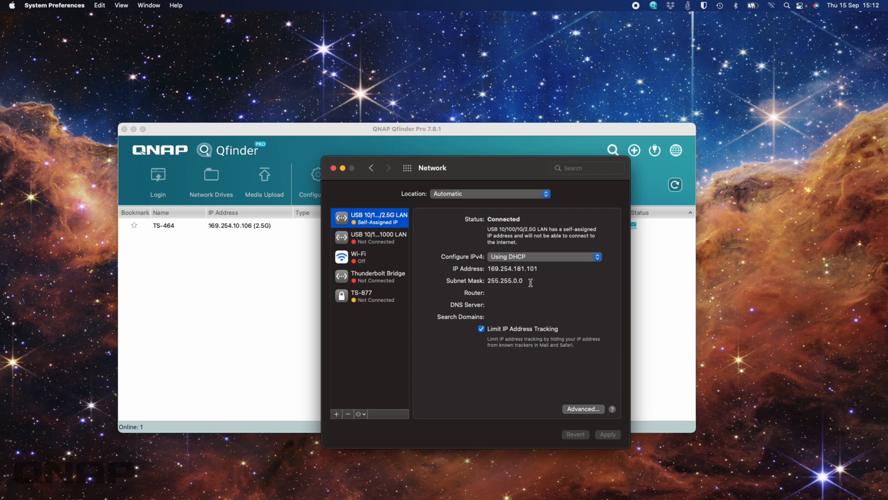
mouse_move(520, 293)
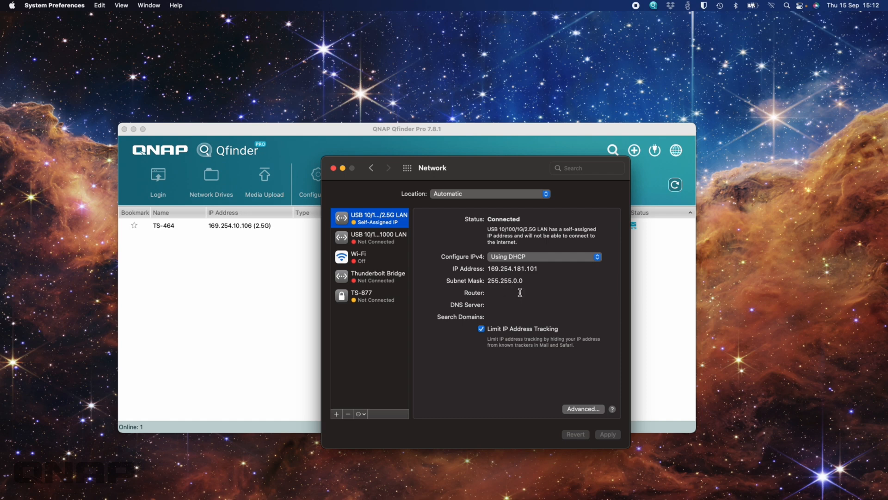
mouse_move(504, 290)
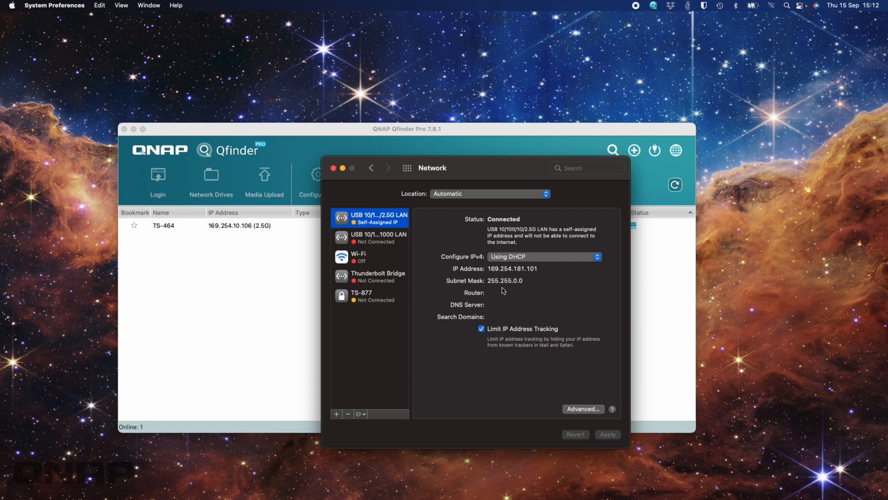
mouse_move(526, 283)
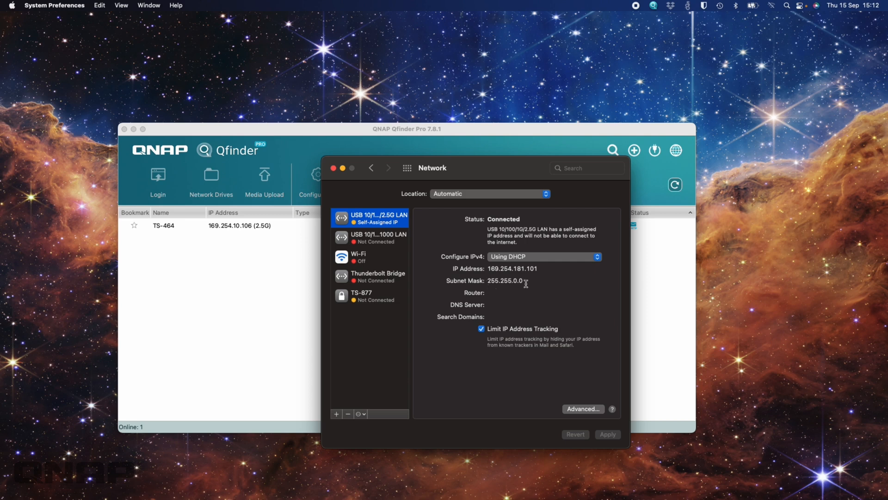
mouse_move(525, 290)
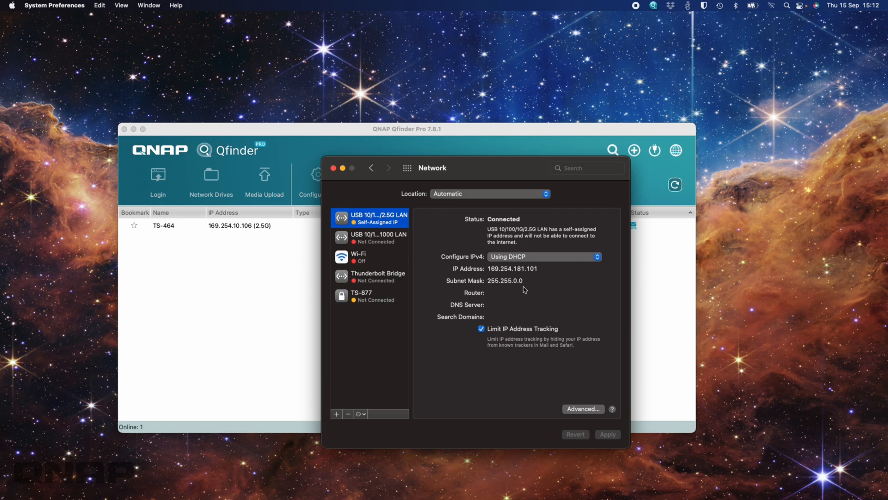
mouse_move(489, 287)
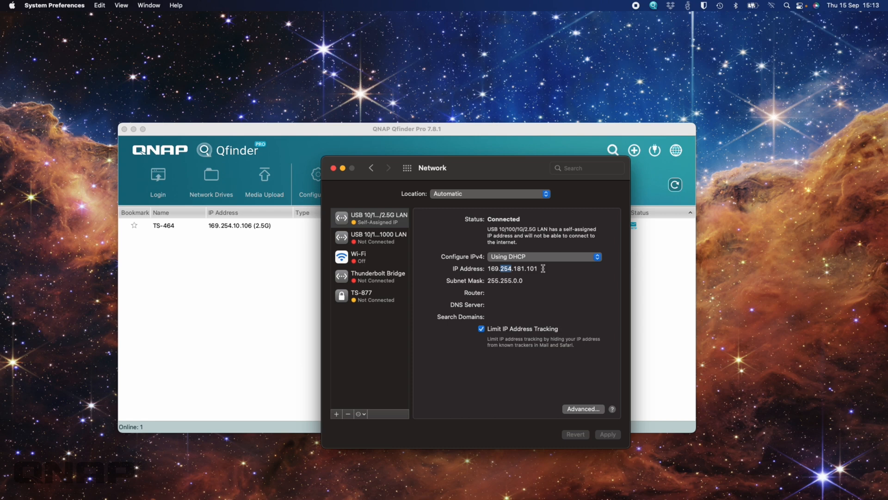
mouse_move(549, 270)
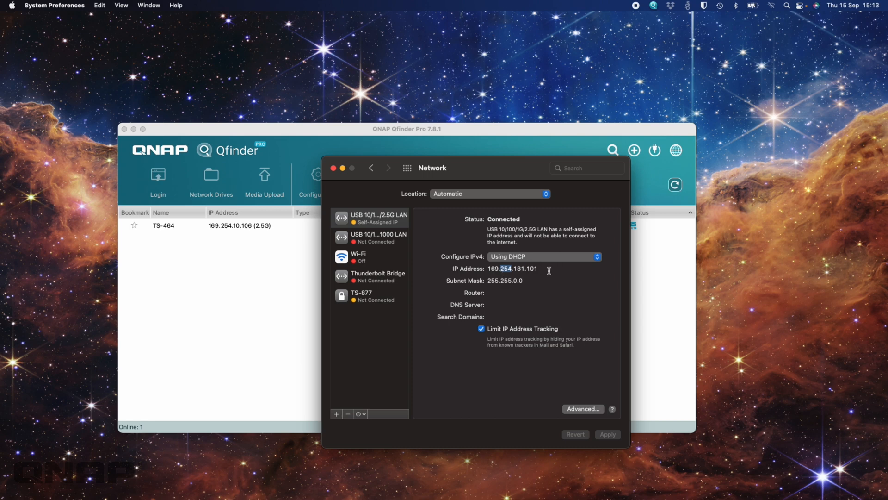
mouse_move(514, 290)
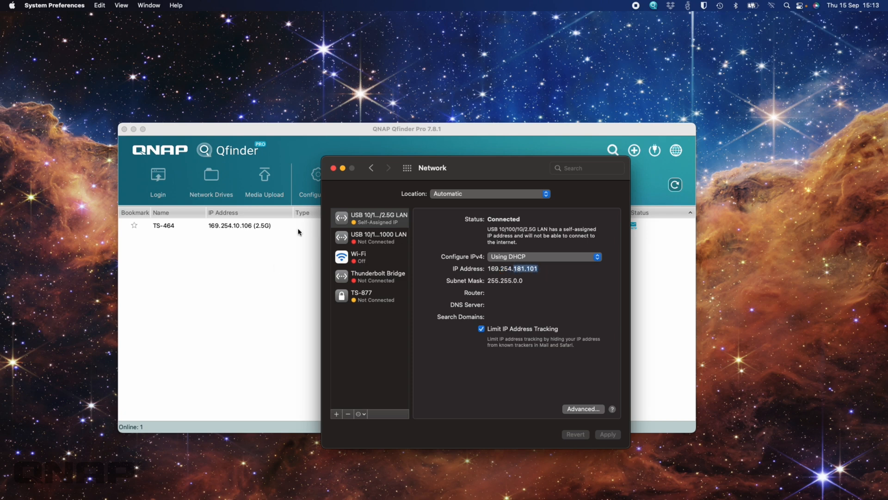
mouse_move(510, 361)
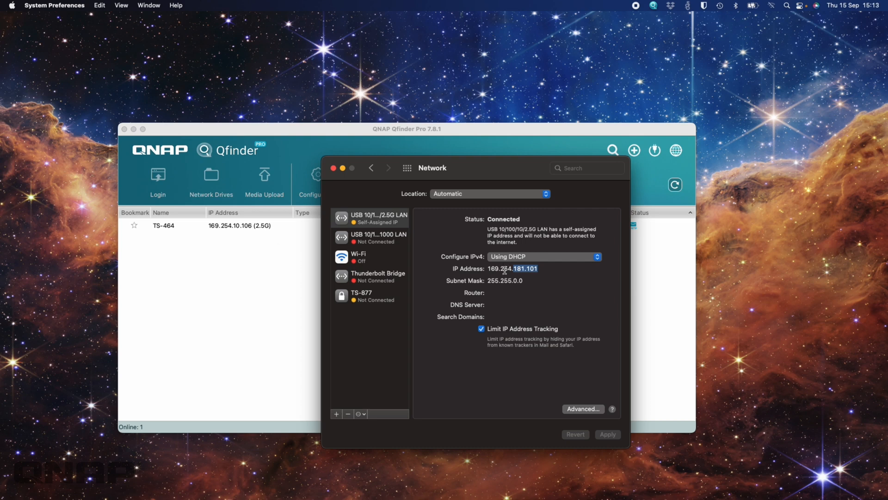
mouse_move(271, 250)
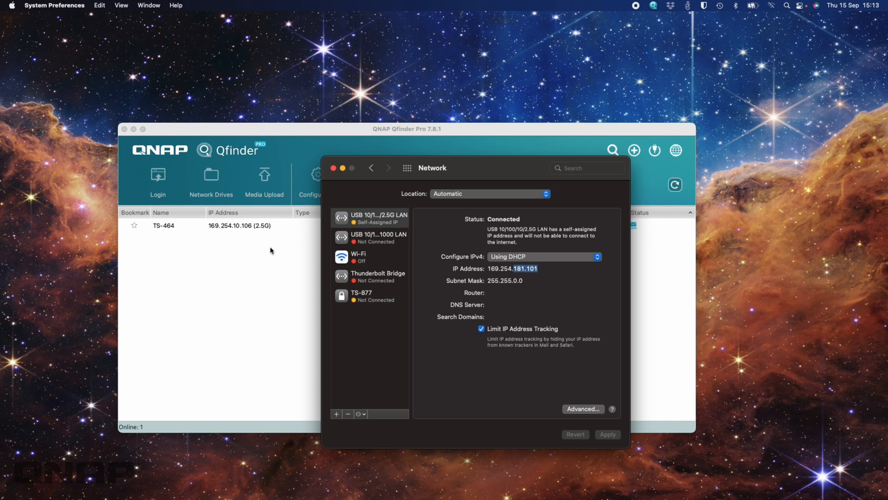
mouse_move(294, 233)
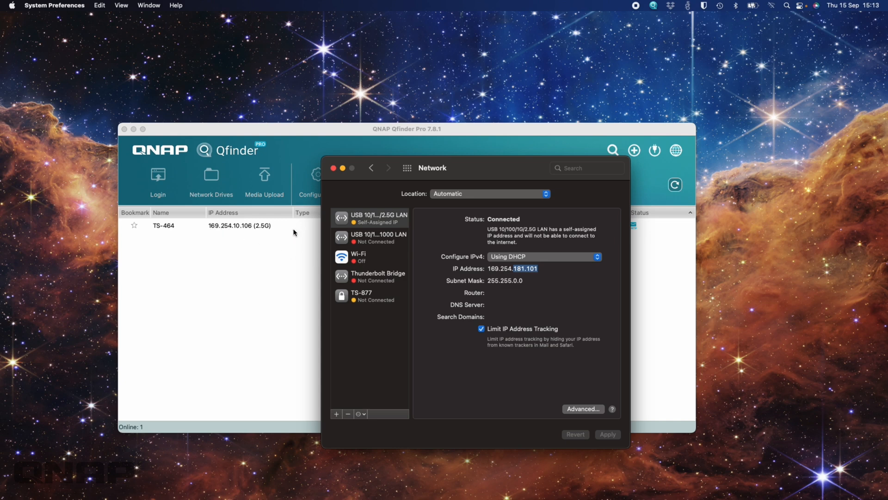
mouse_move(385, 191)
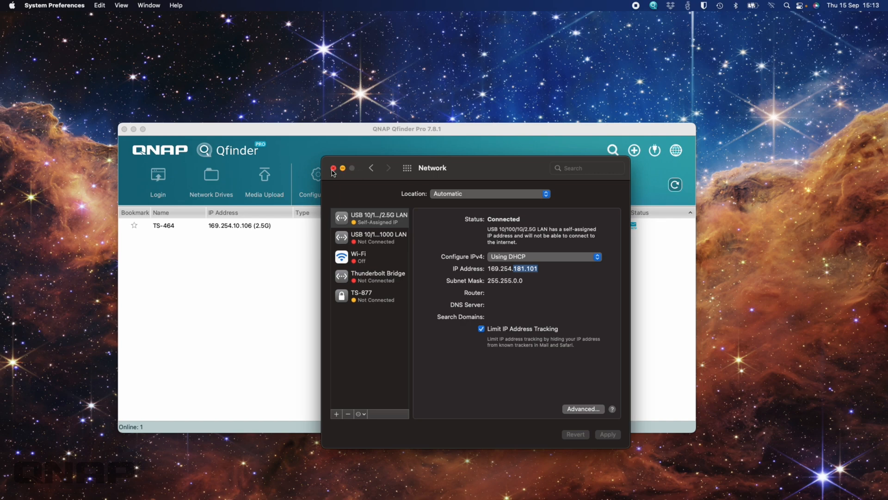
Close Network settings and load the TS-464 login page at 169.254.10.106:8080
click(333, 168)
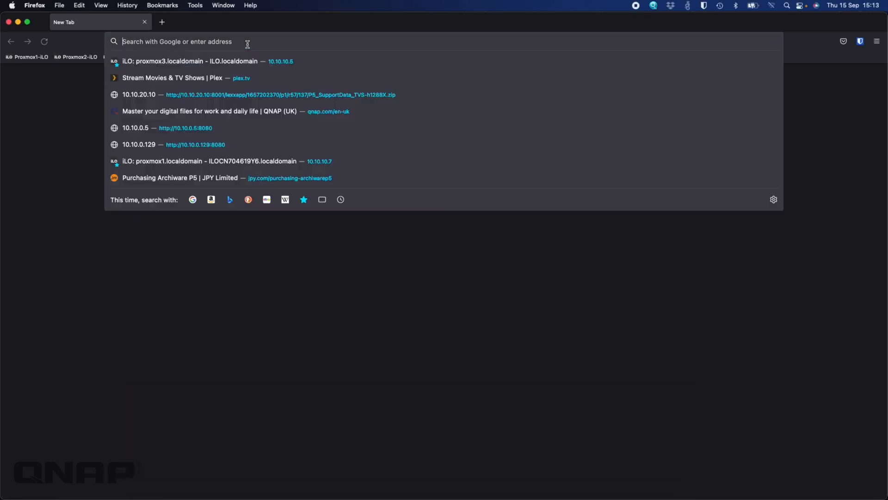
text(169.254.10.106:8080/cgi-bin/)
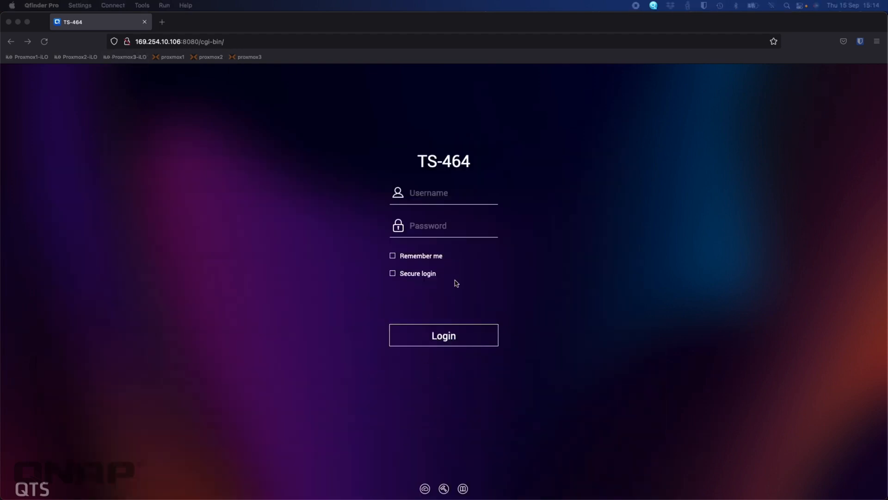
Log in as craig, dismiss the DNS server warning, and open the App Center update alert
text(craig)
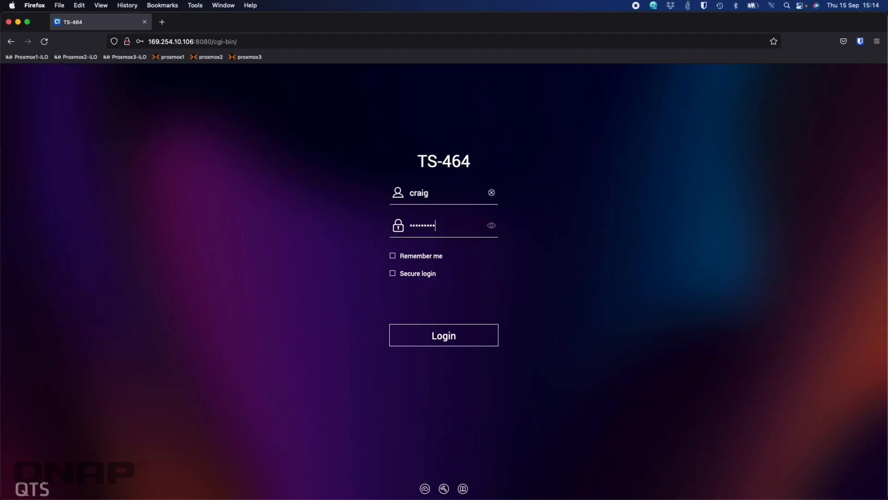
click(443, 335)
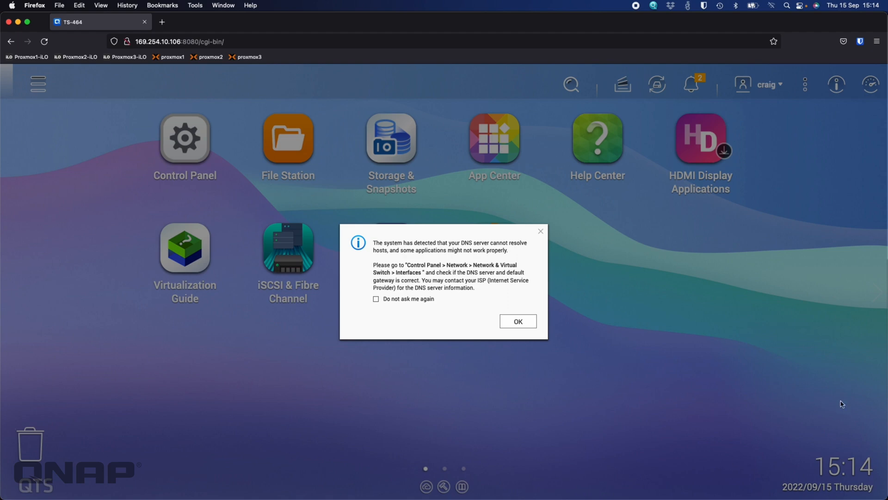
mouse_move(509, 326)
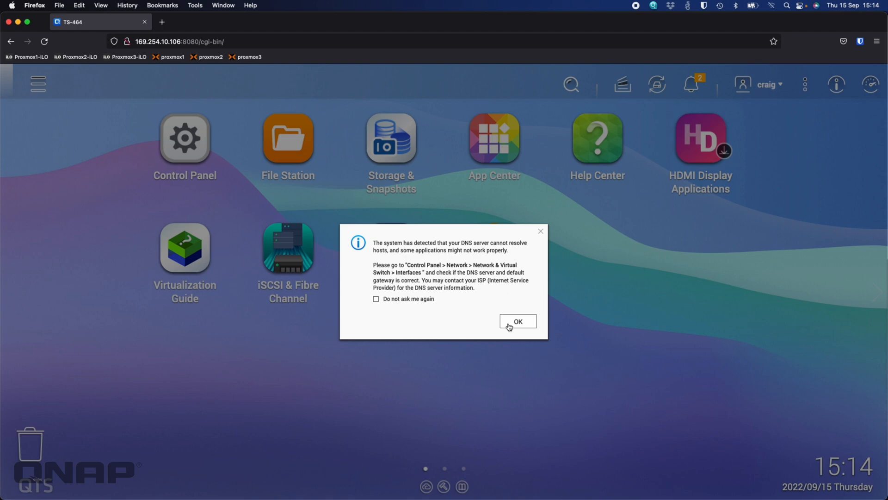
mouse_move(447, 279)
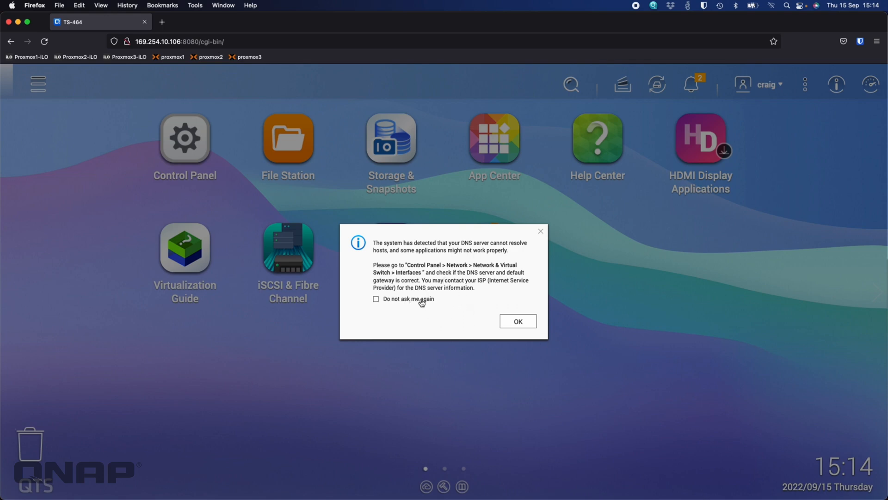
mouse_move(440, 306)
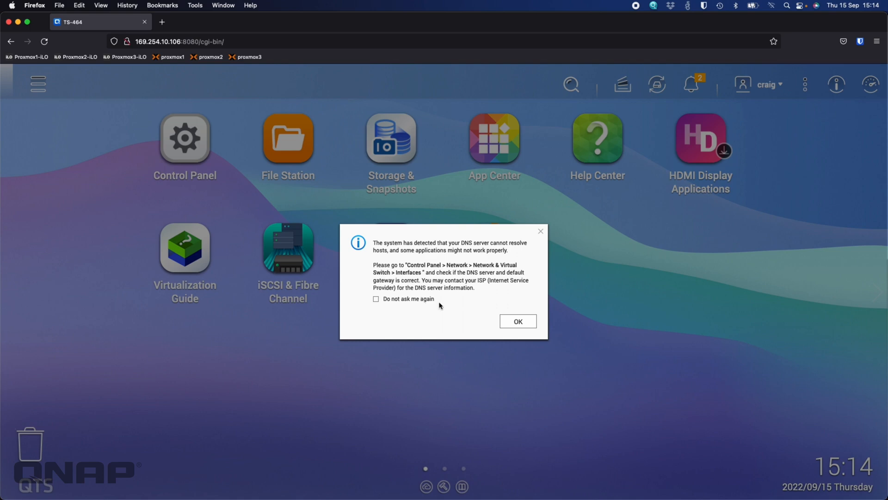
click(518, 321)
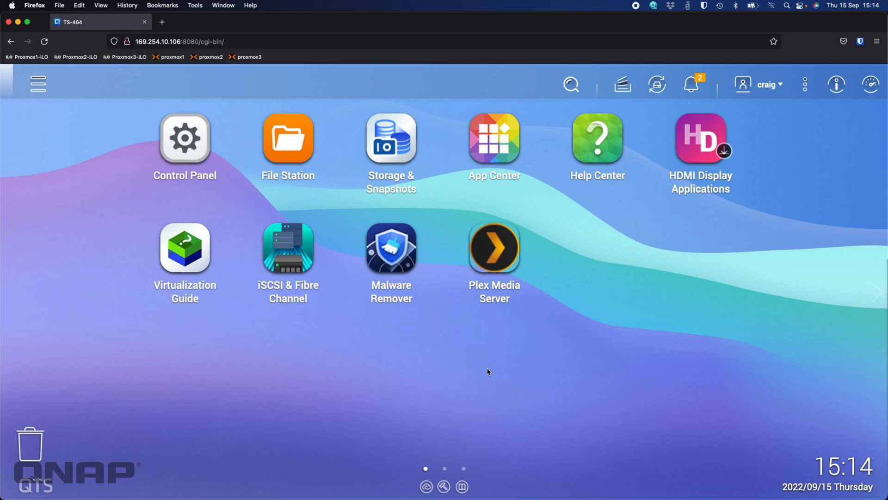
mouse_move(400, 375)
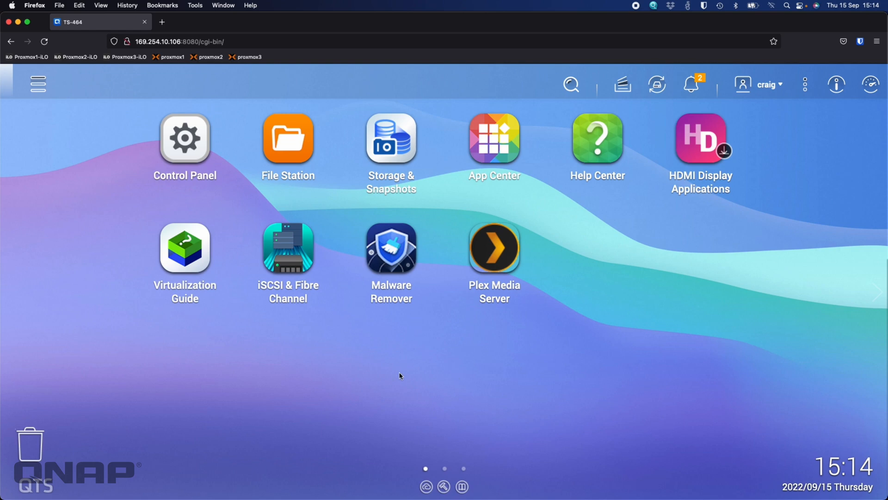
click(691, 83)
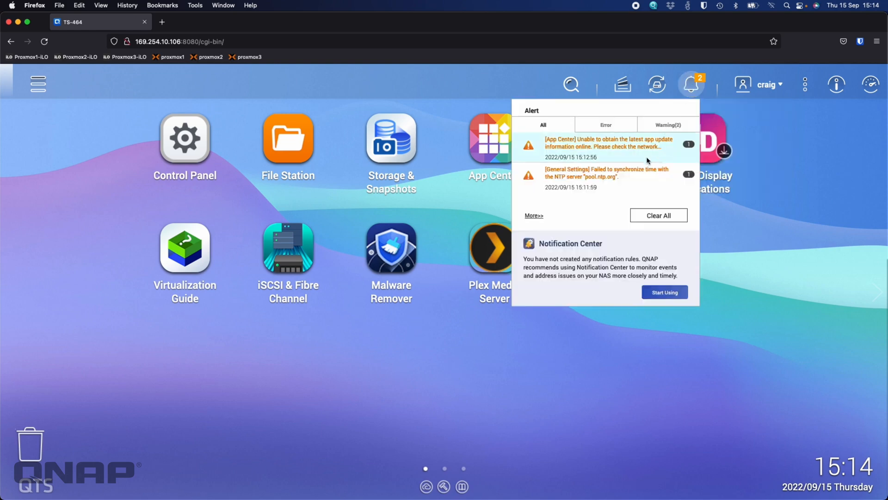
mouse_move(641, 178)
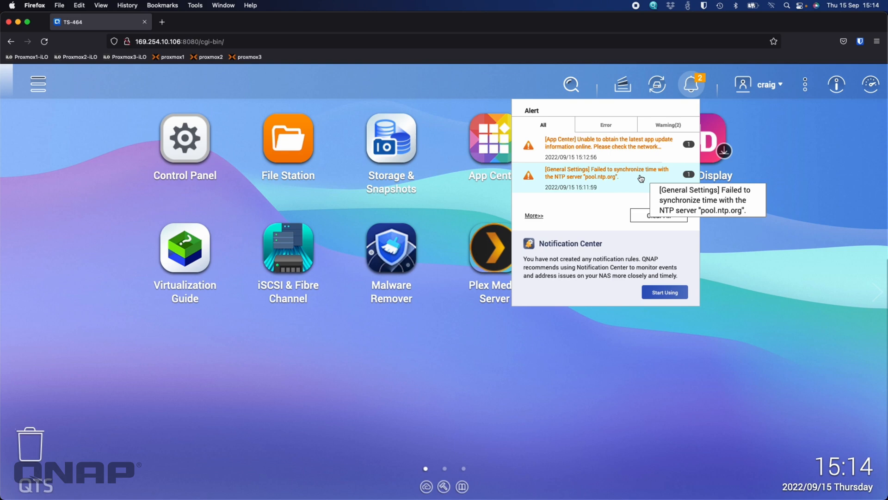
mouse_move(641, 151)
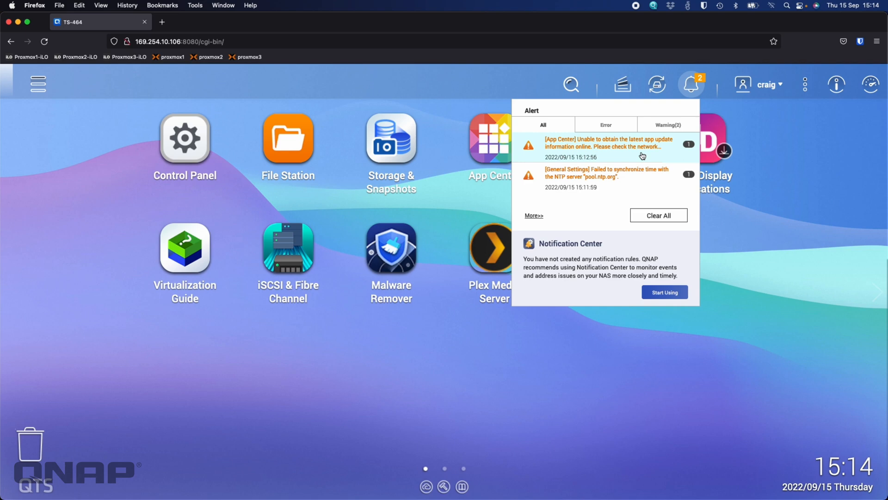
click(658, 216)
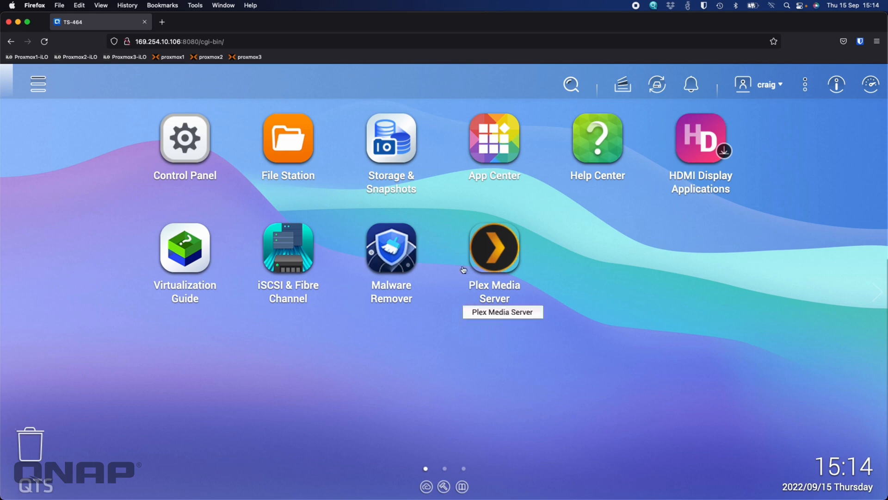
View App Center's 'Updates are temporarily unavailable' notice, then return to Qfinder Pro
click(494, 138)
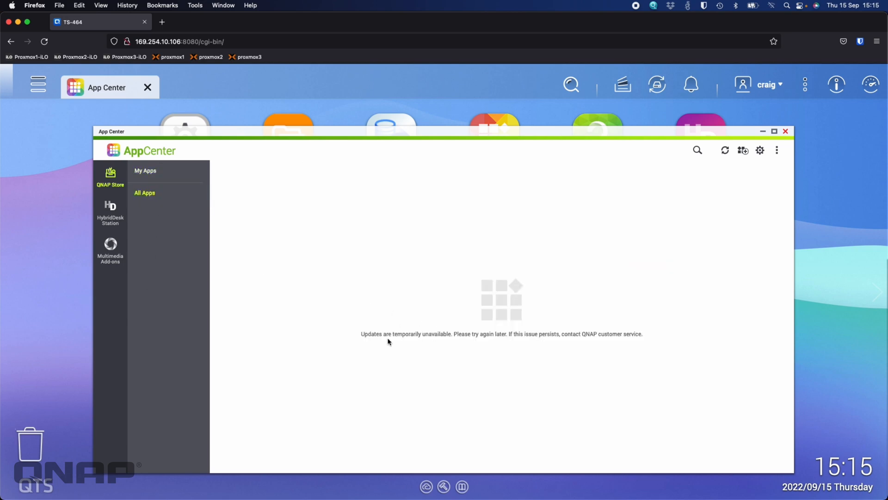
mouse_move(543, 338)
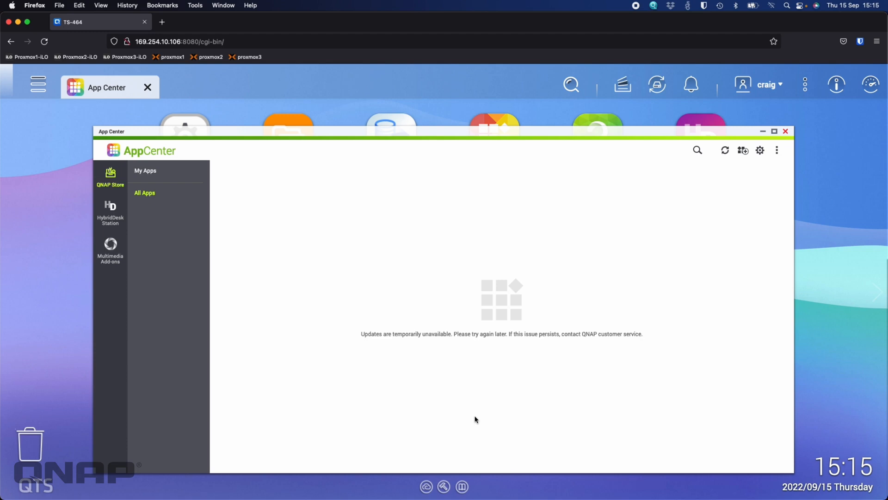
mouse_move(658, 231)
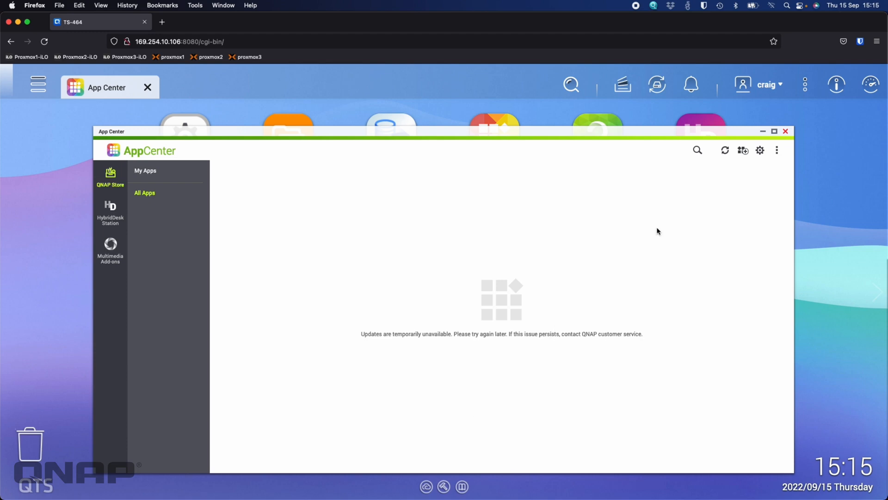
click(786, 131)
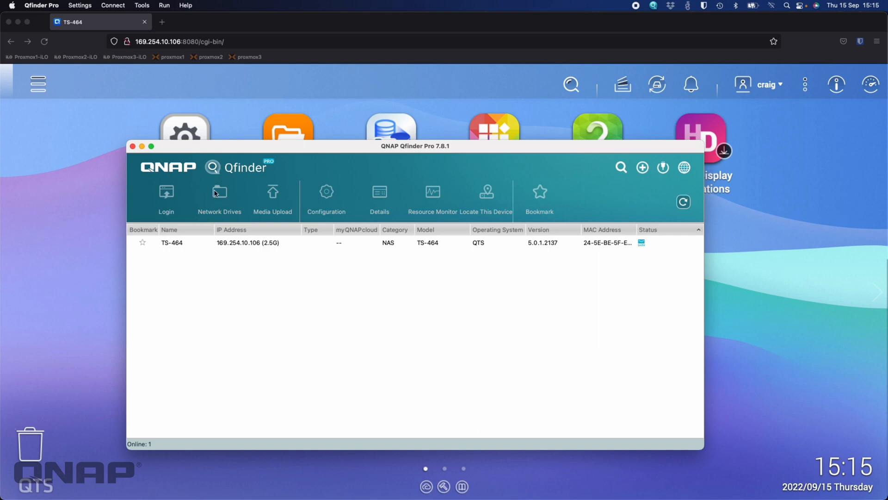
Start mounting the TS-464 using its 2.5G address over SMB/CIFS with the craig login
click(171, 242)
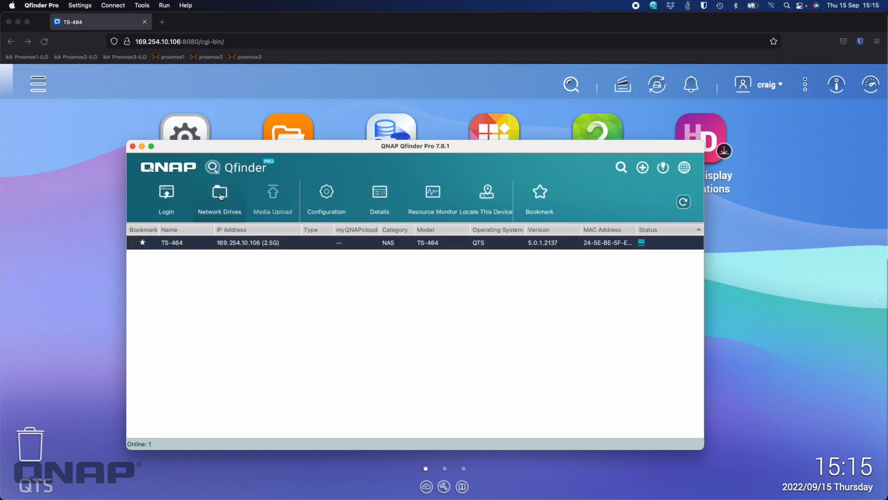
click(219, 195)
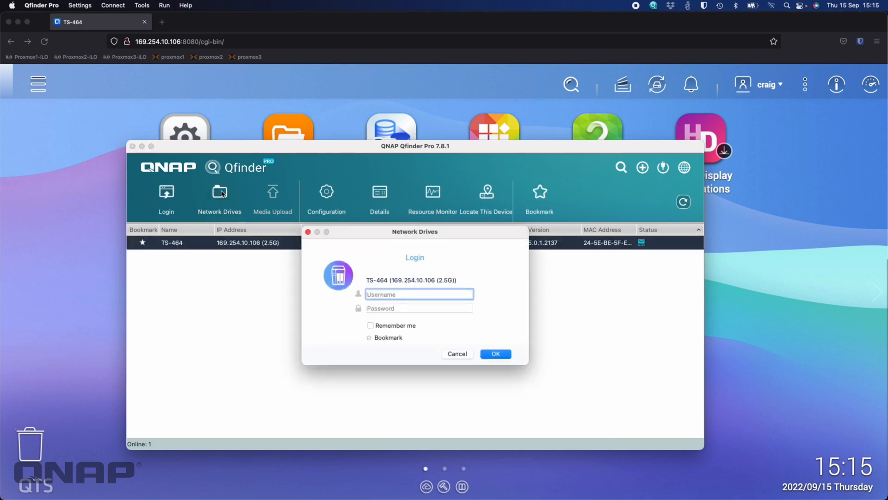
text(craig)
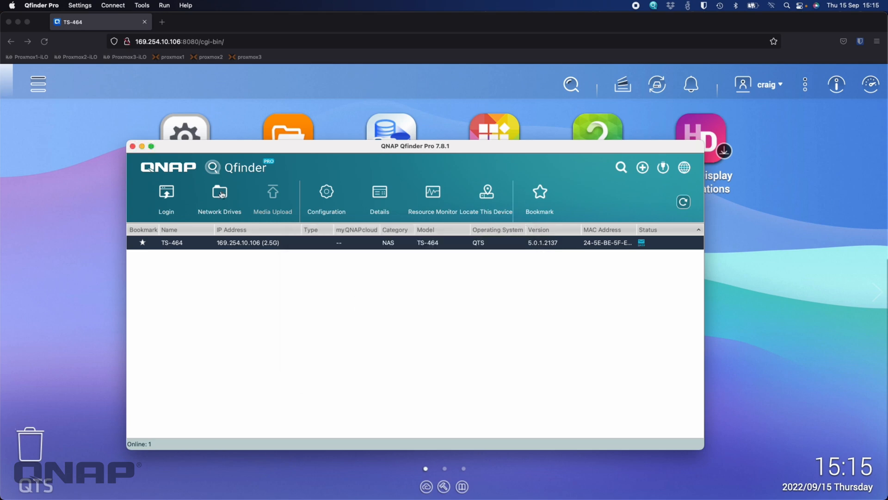
click(220, 194)
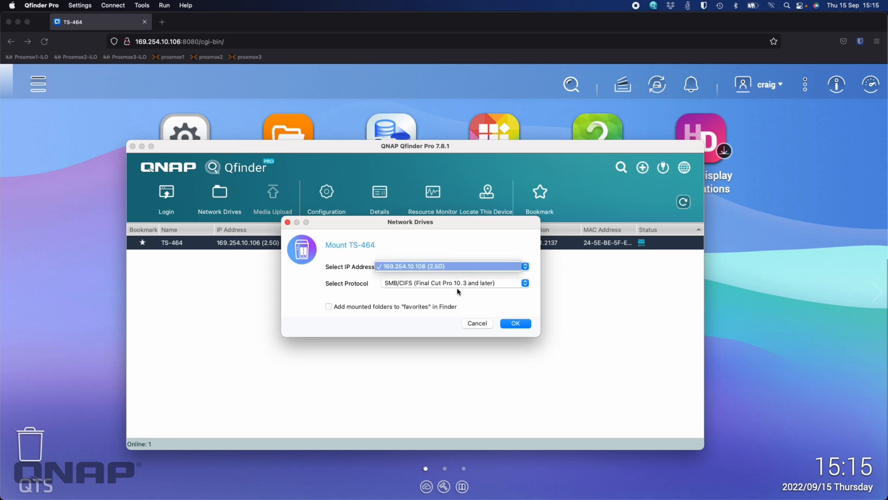
click(450, 266)
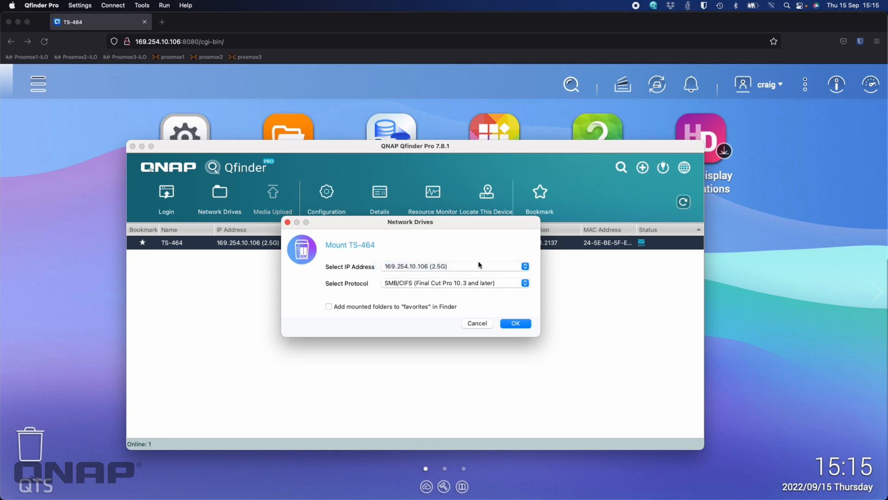
mouse_move(479, 291)
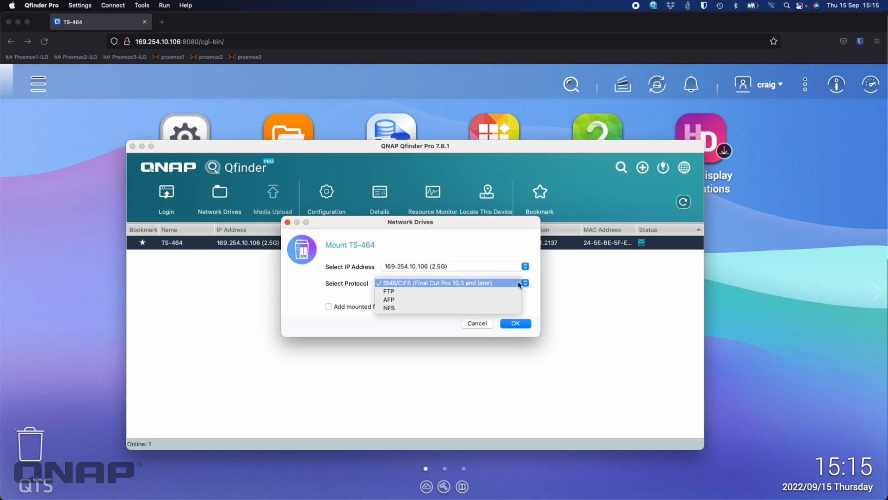
click(449, 283)
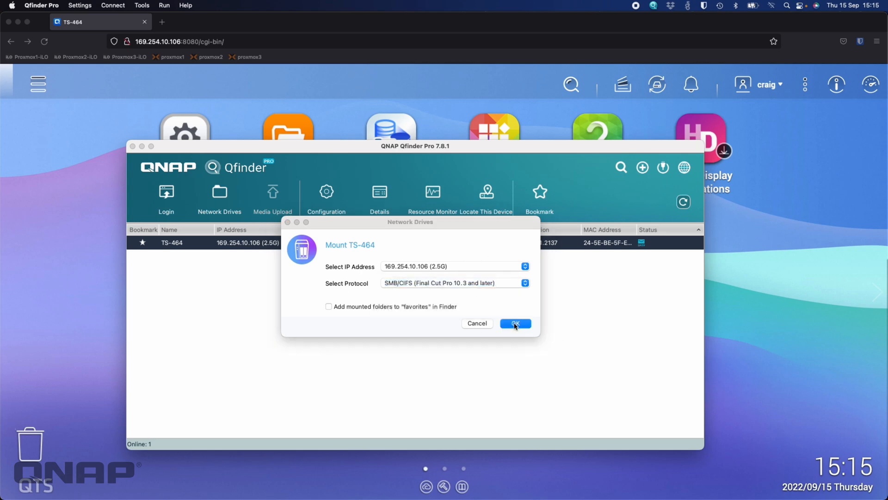
click(515, 323)
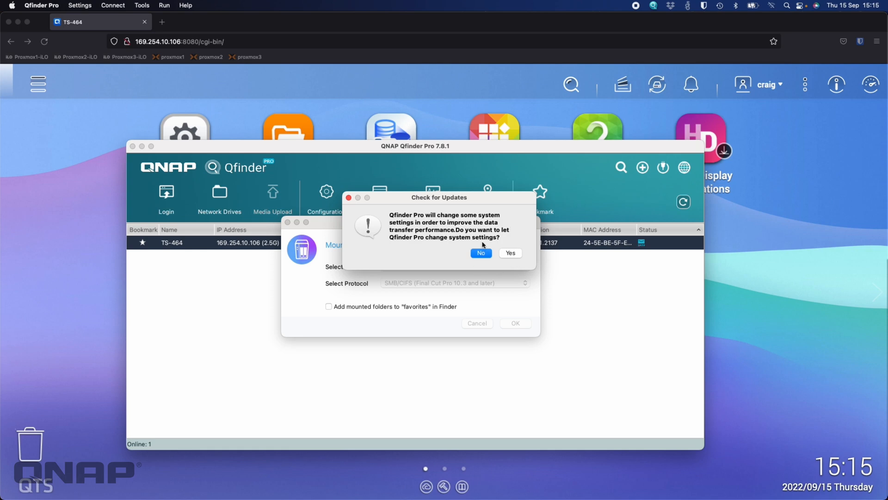
mouse_move(513, 257)
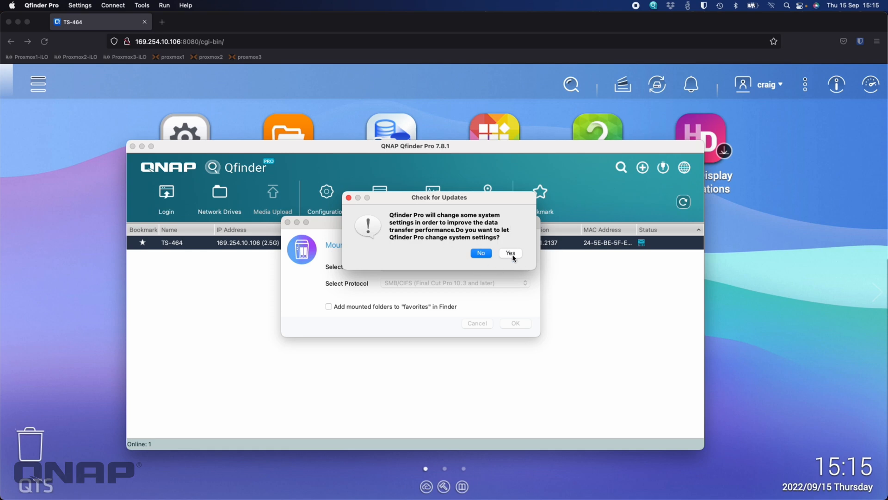
Authorise the system changes, connect to 169.254.10.106, and mount the Media volume with network access allowed
click(510, 252)
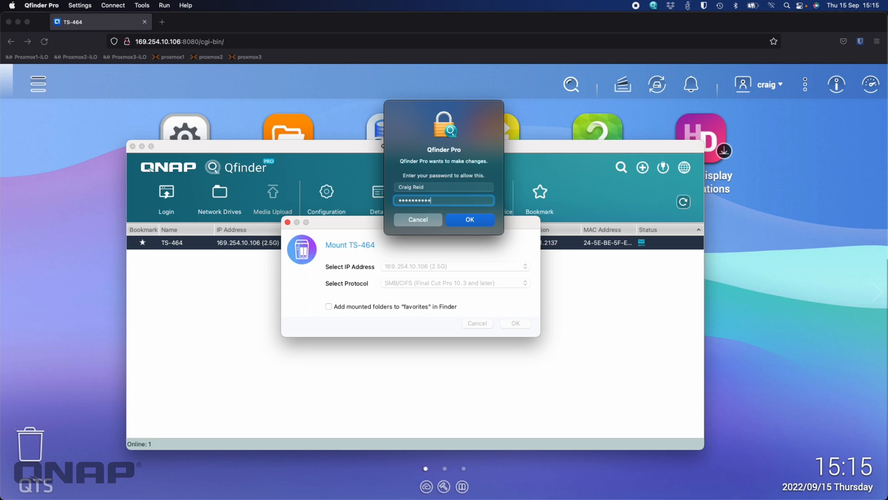
click(470, 220)
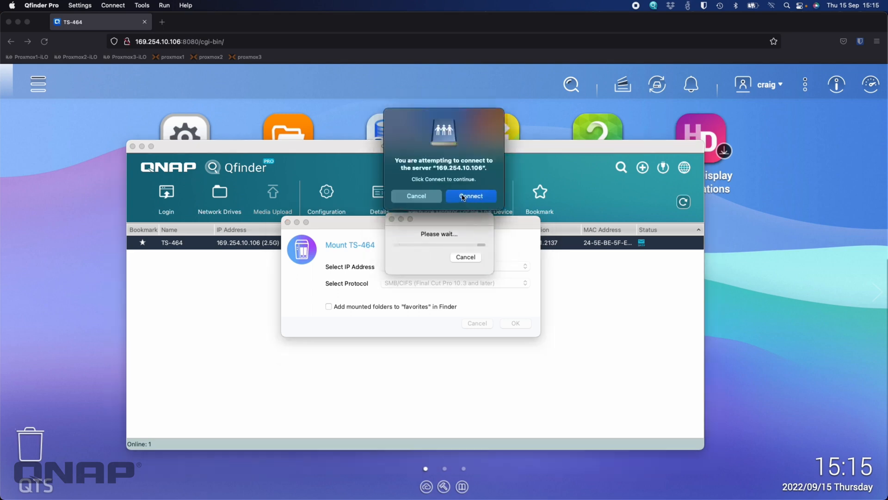
click(470, 195)
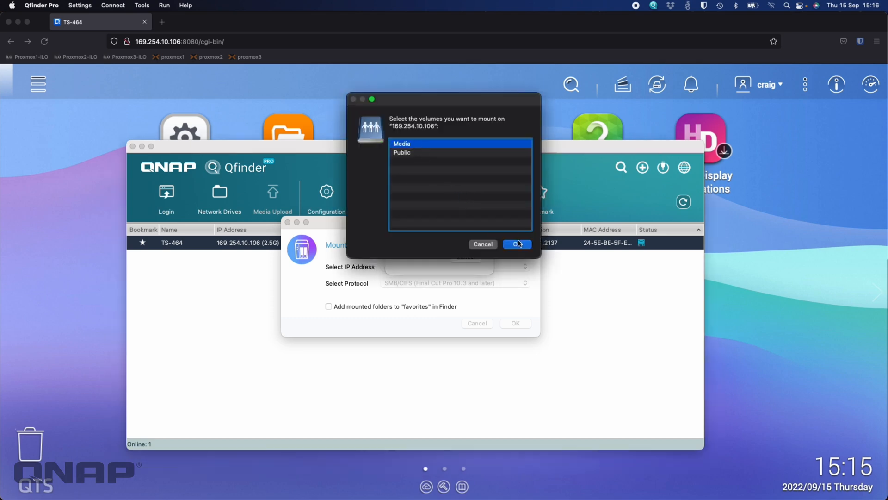
click(517, 244)
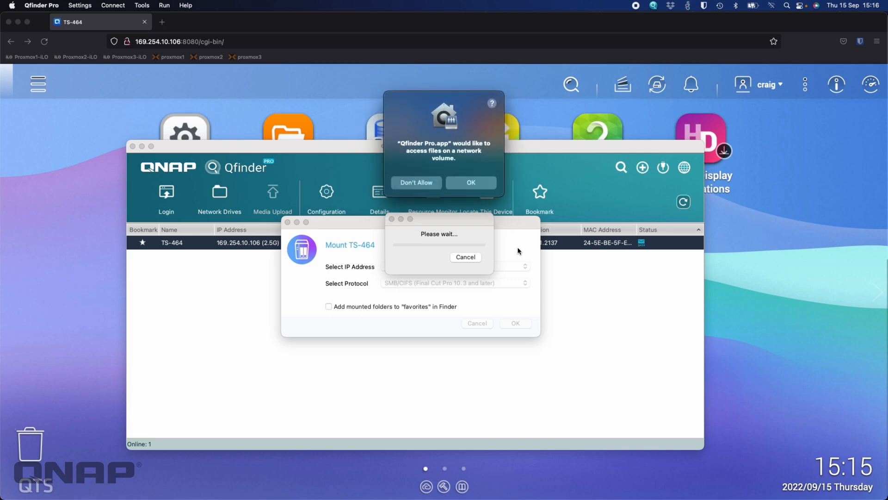
click(471, 182)
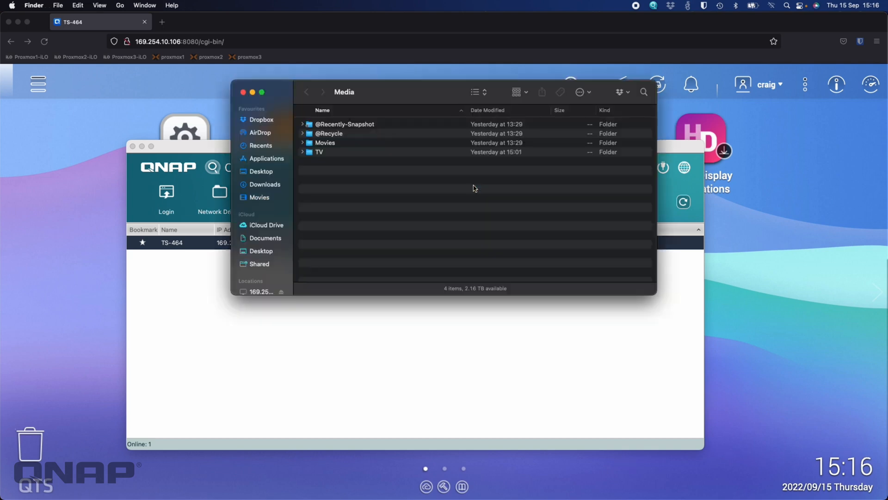
mouse_move(327, 214)
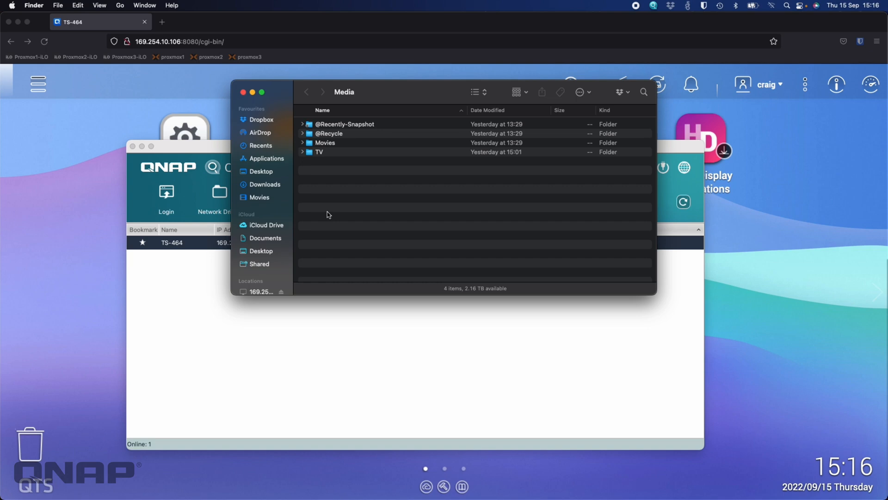
mouse_move(368, 175)
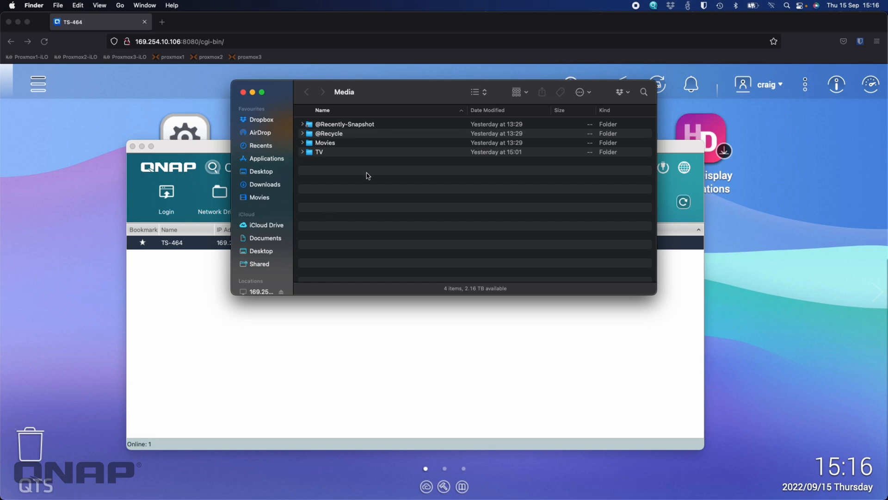
mouse_move(343, 145)
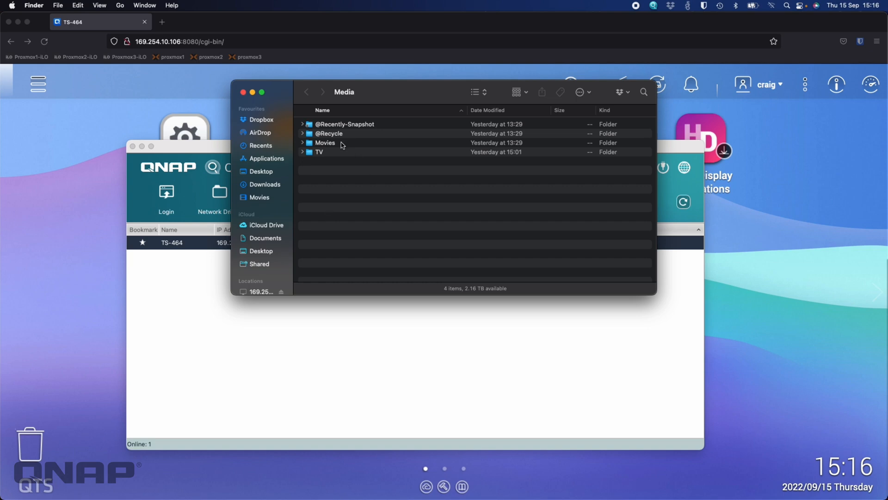
Open the Movies folder and select Top Gun Maverick (2022)
double_click(325, 142)
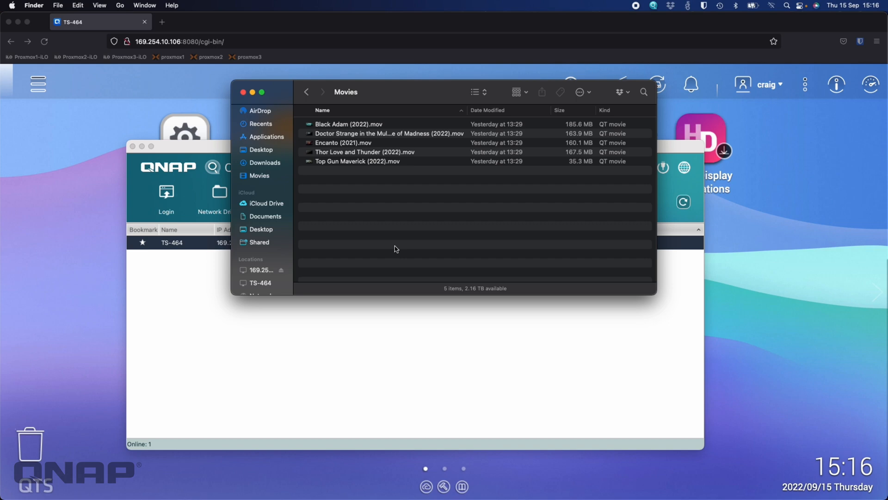
mouse_move(335, 199)
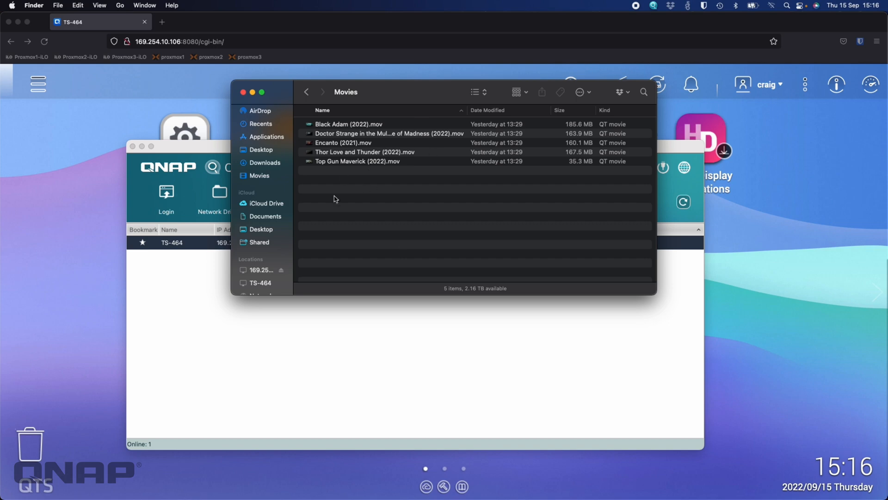
mouse_move(361, 178)
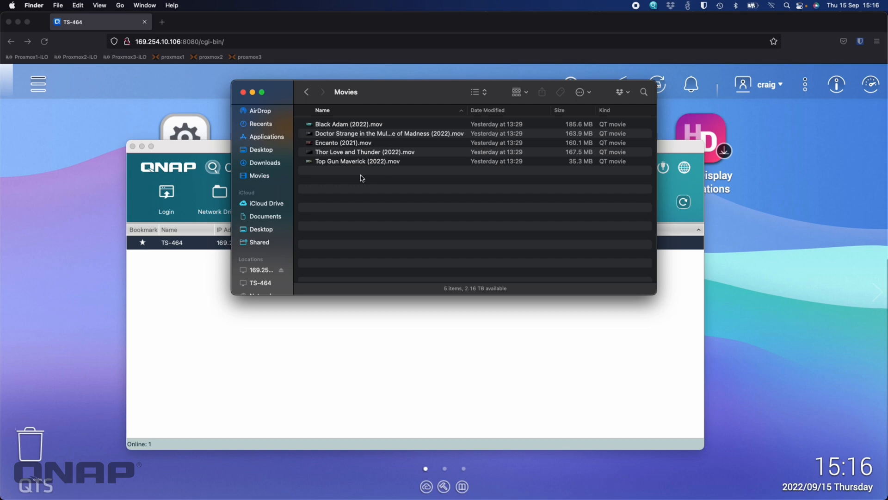
mouse_move(325, 203)
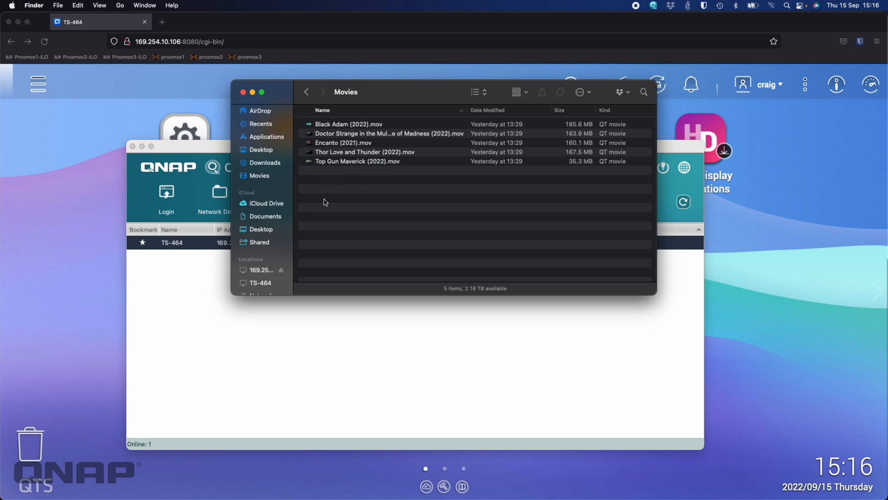
mouse_move(338, 174)
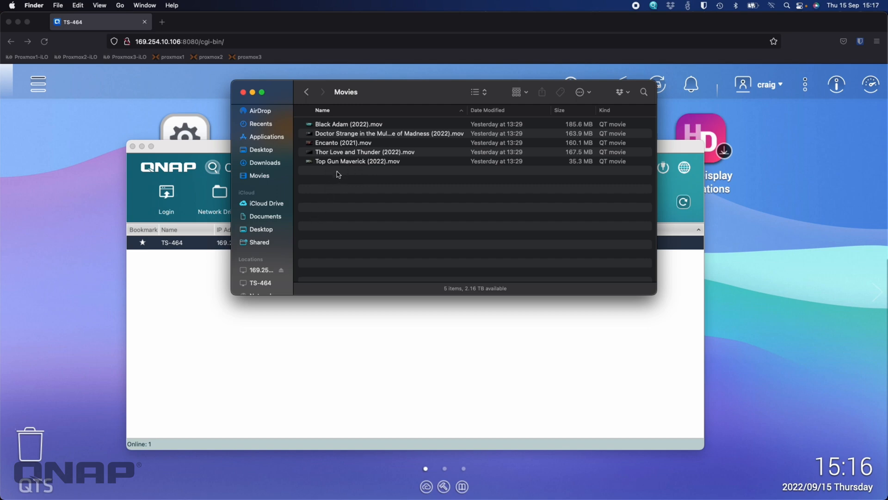
click(357, 162)
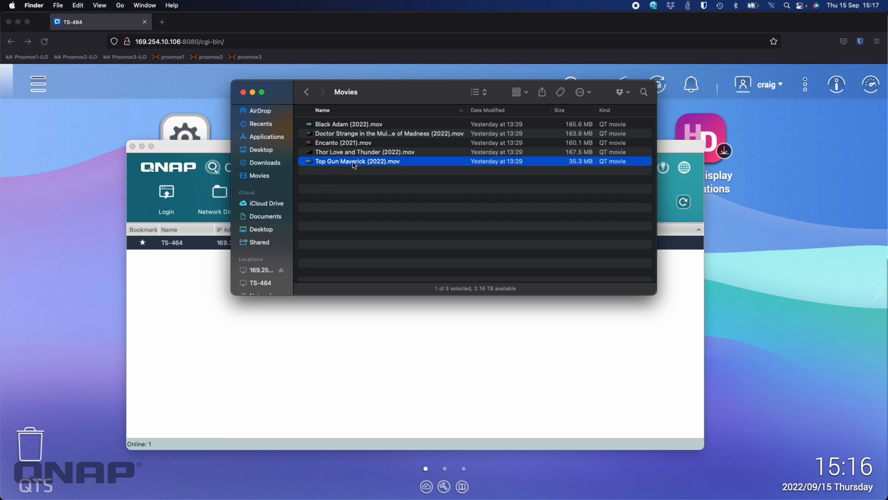
mouse_move(361, 126)
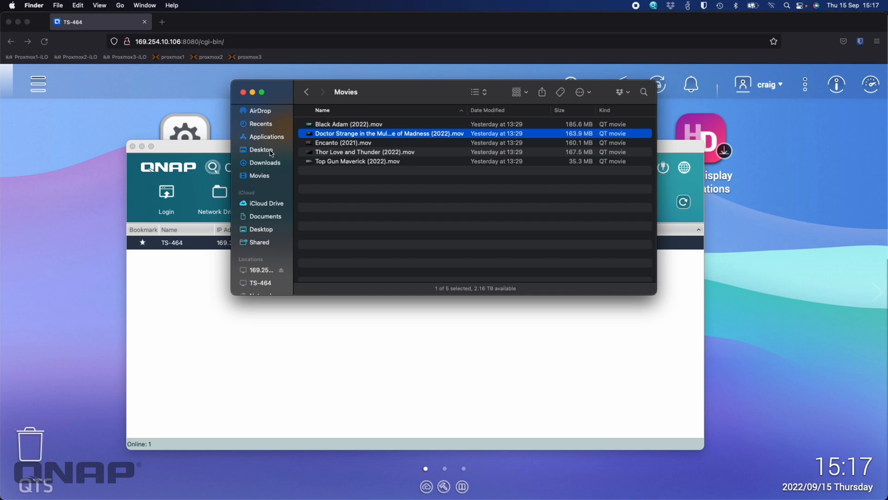
mouse_move(387, 286)
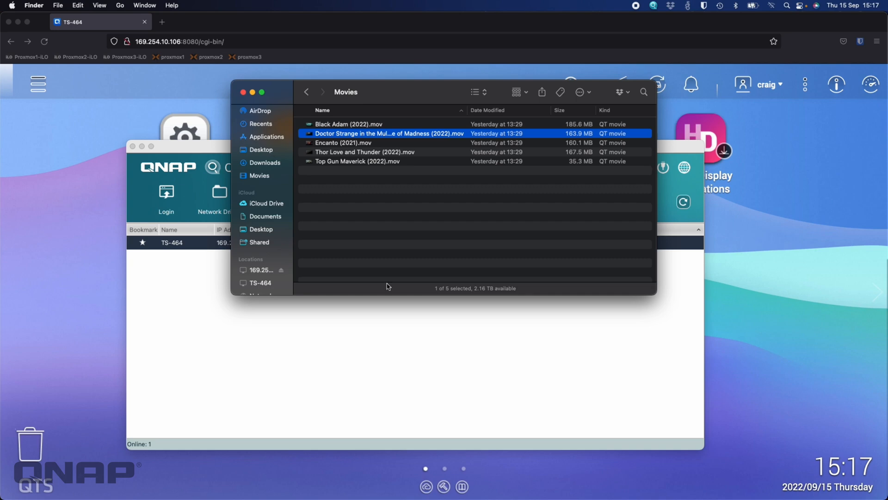
mouse_move(310, 186)
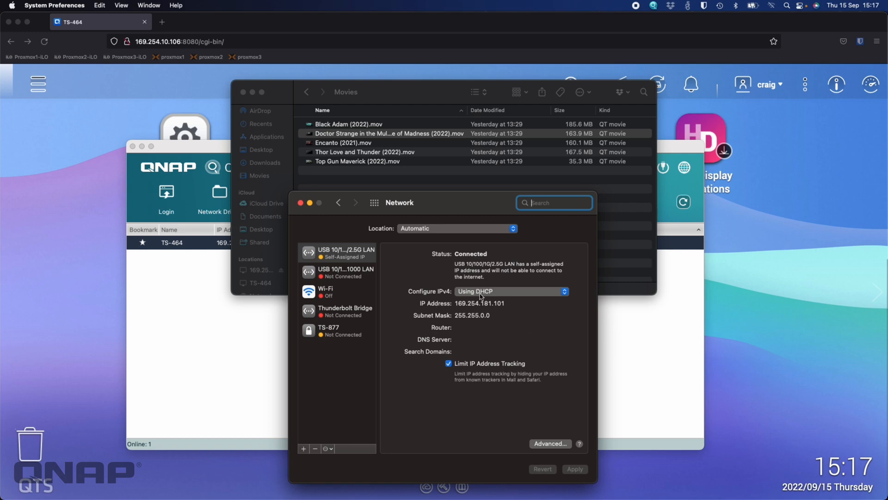
Preview manual IPv4 in the adapter's Advanced settings, cancel to keep DHCP, and close Network
click(550, 443)
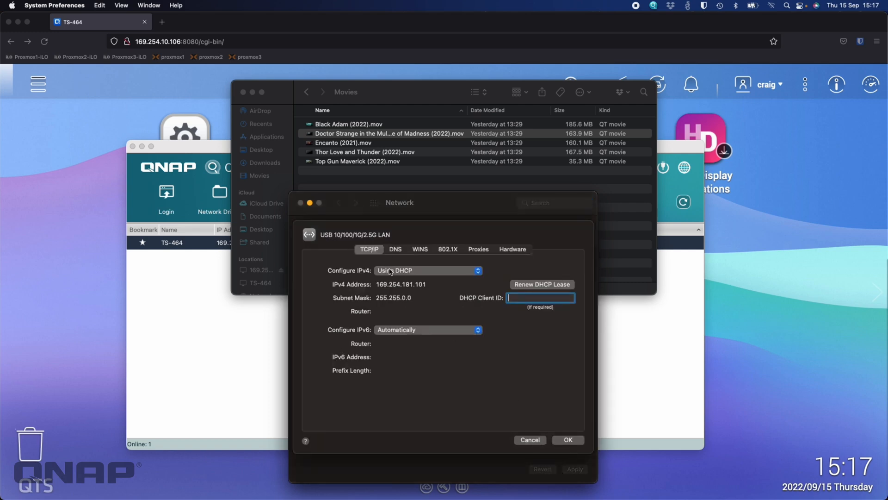
click(427, 270)
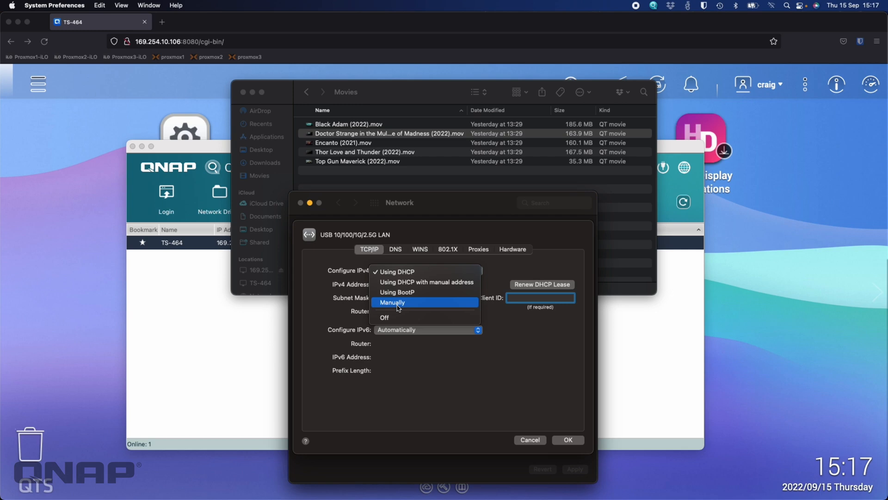
click(391, 302)
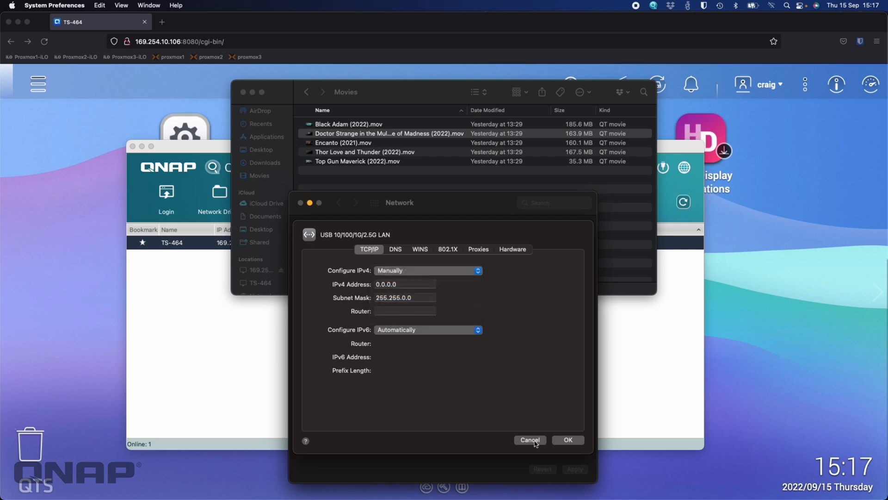
click(529, 439)
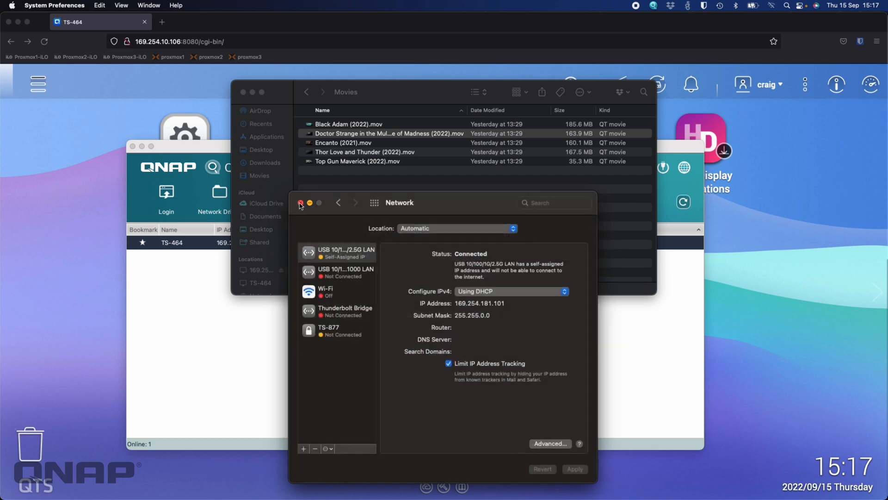
click(300, 203)
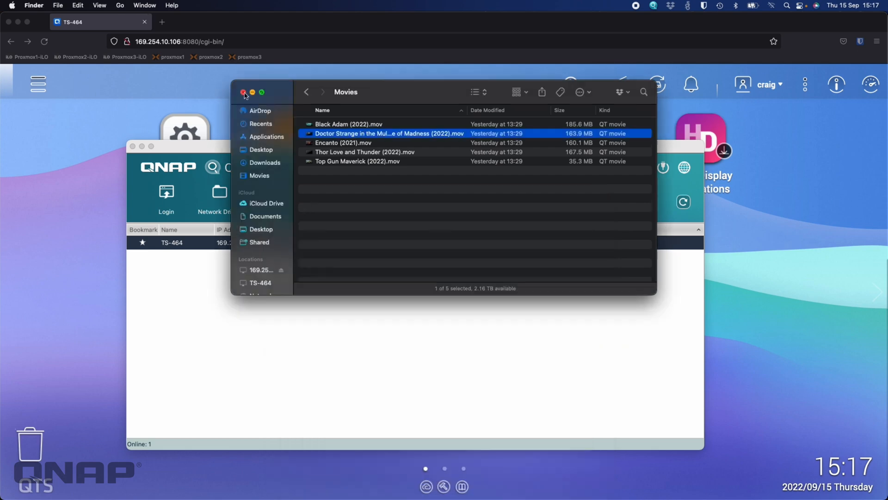
Close Finder and launch Network & Virtual Switch from the QTS menu, skipping the welcome and quick guide
click(243, 92)
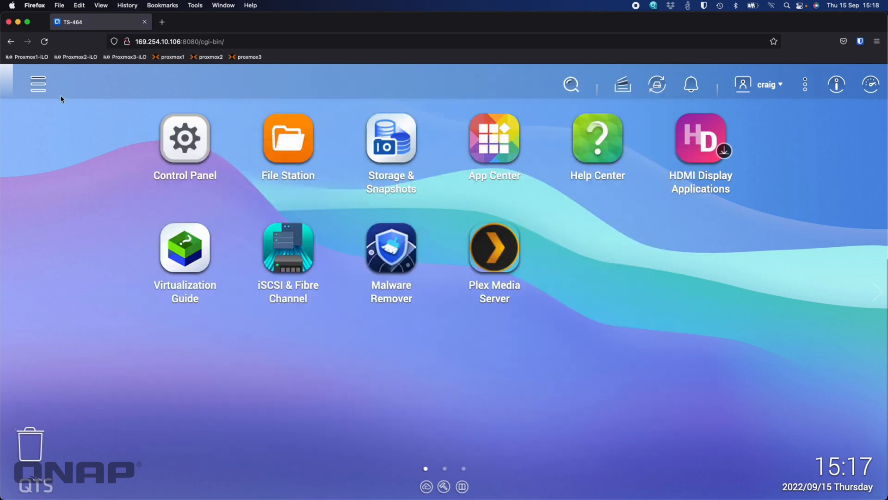
click(38, 83)
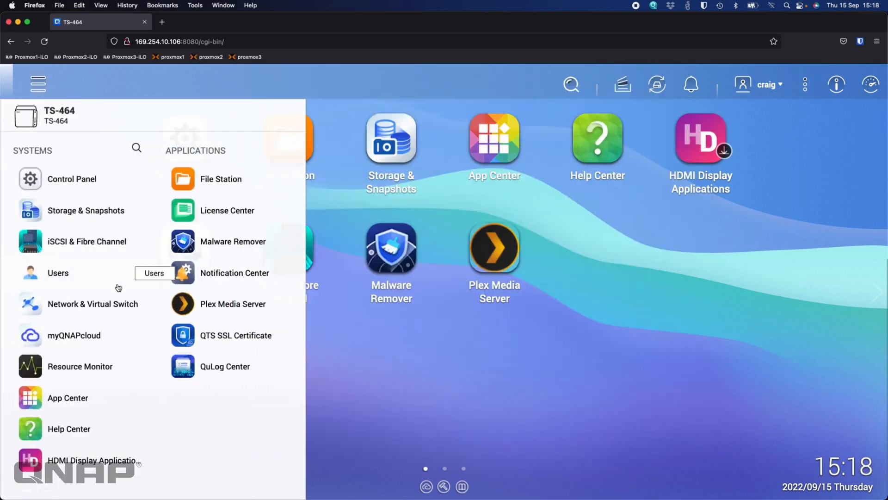
click(92, 303)
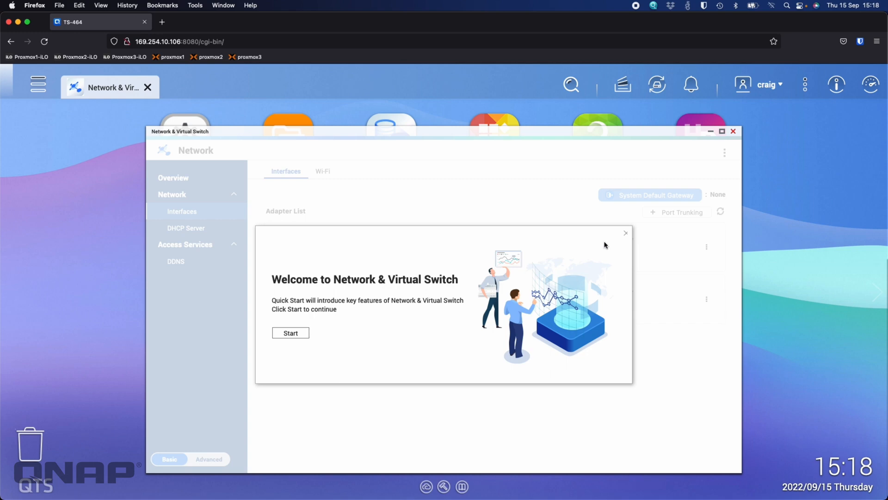
click(625, 233)
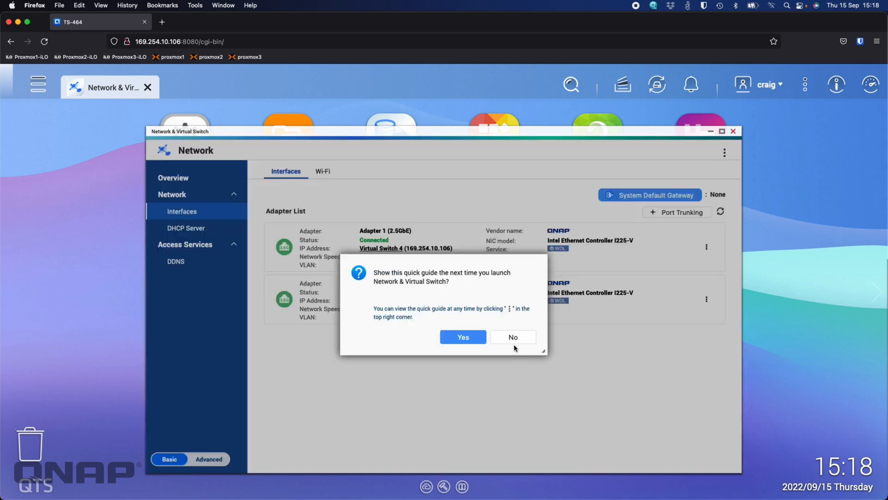
click(513, 337)
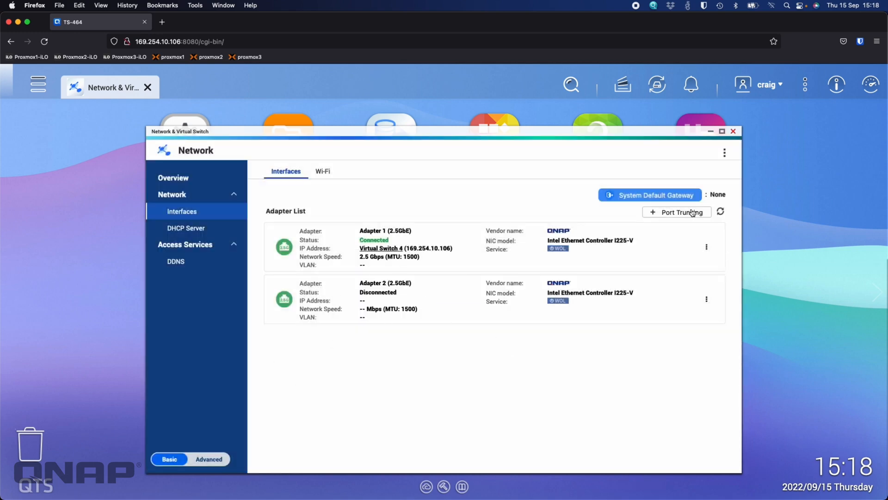
mouse_move(578, 302)
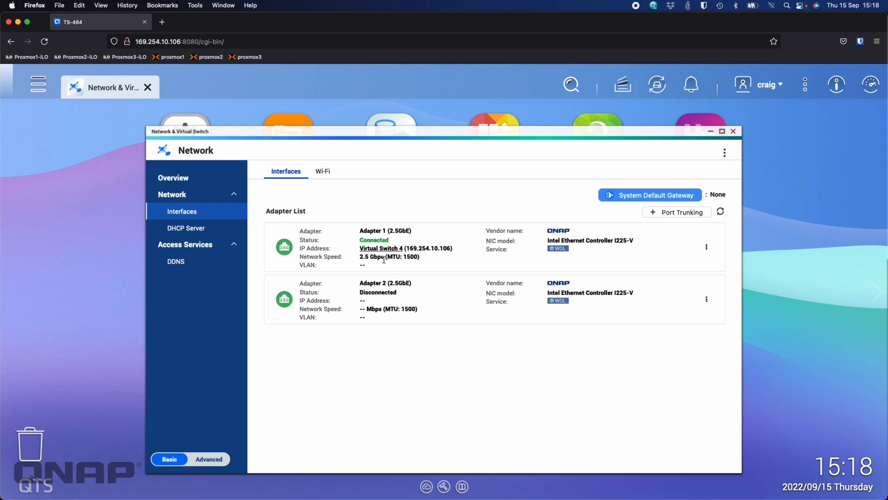
mouse_move(439, 260)
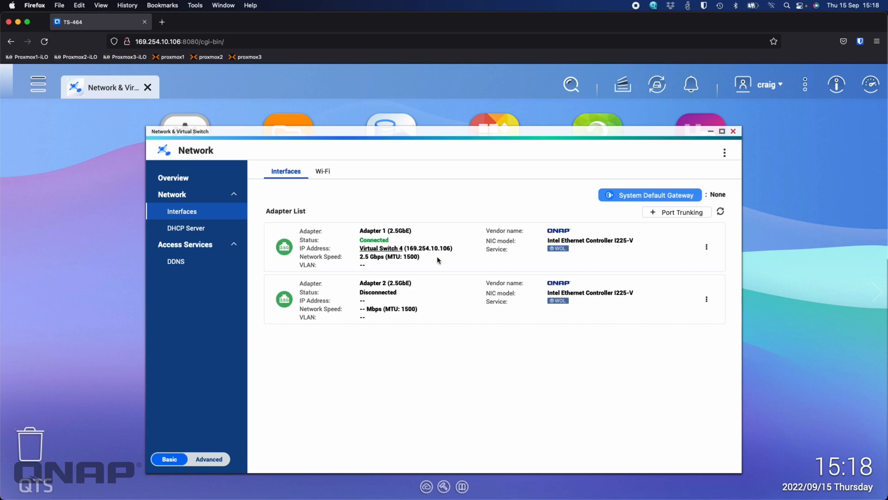